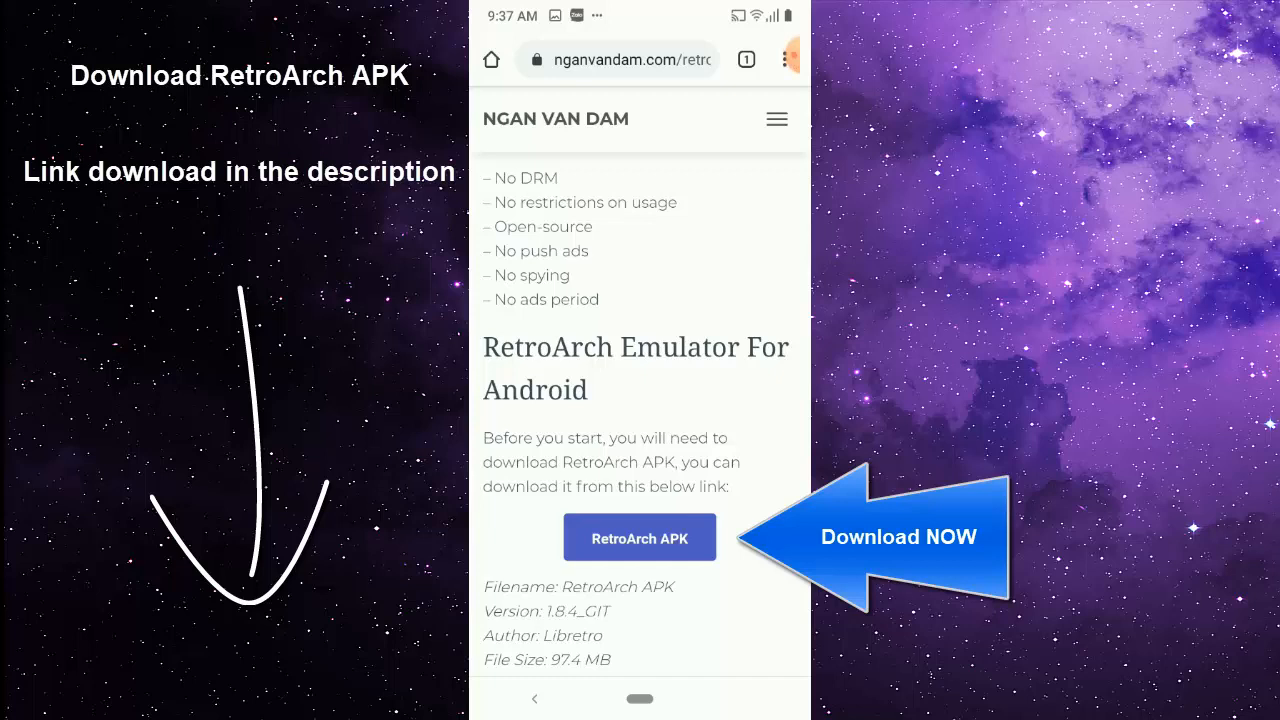
Download RetroArch_v1.8.4.apk from MediaFire and switch to ZArchiver's Download folder.
{"action": "left_click", "coordinate": [640, 536]}
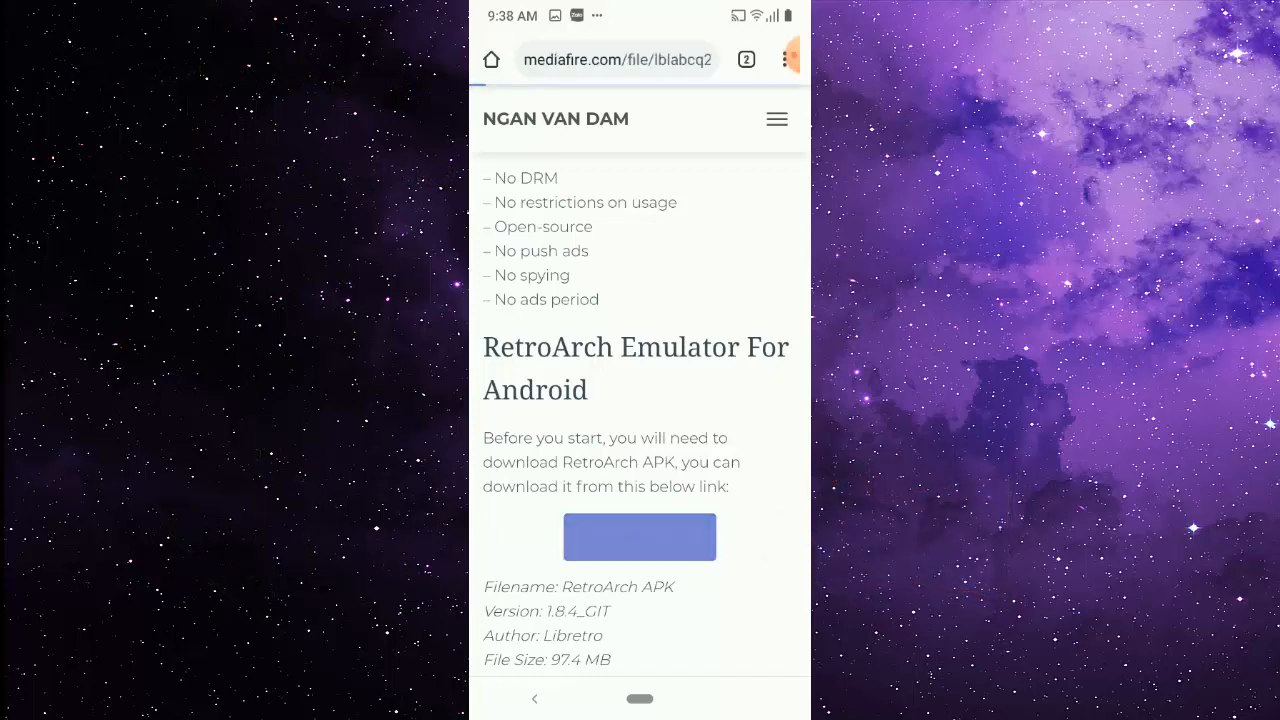
{"action": "left_click", "coordinate": [640, 536]}
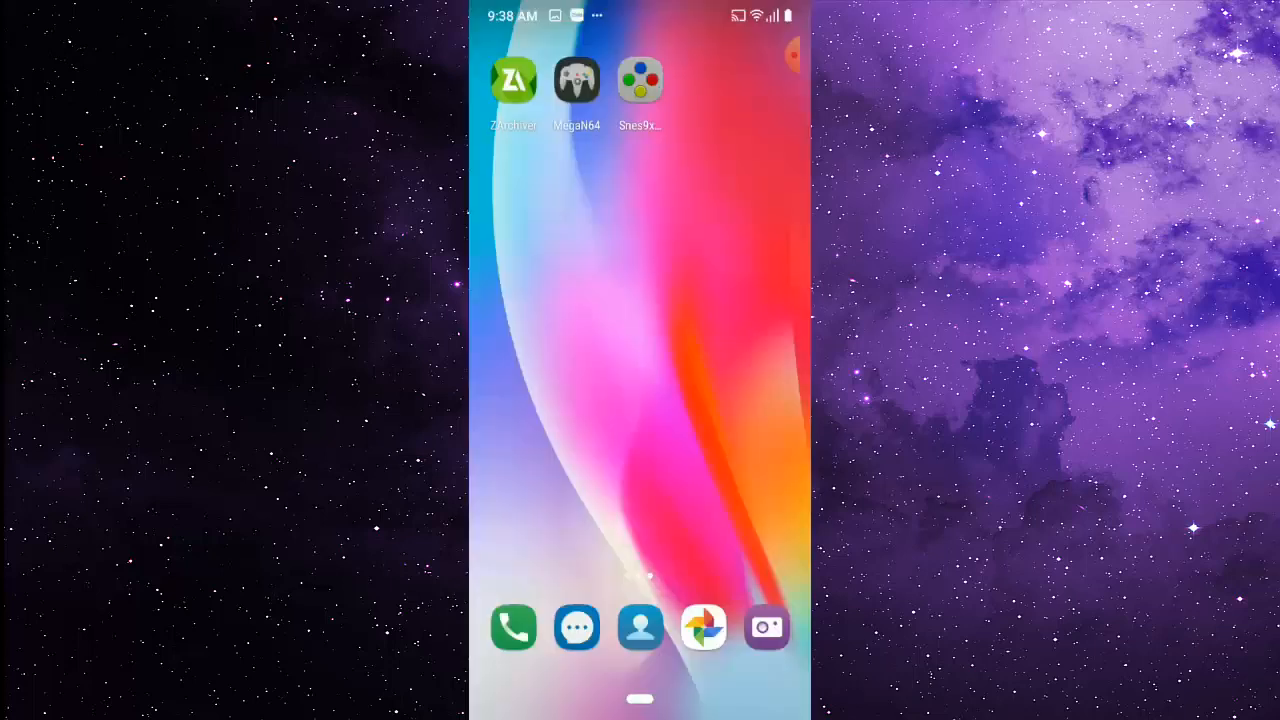
{"action": "left_click", "coordinate": [512, 80]}
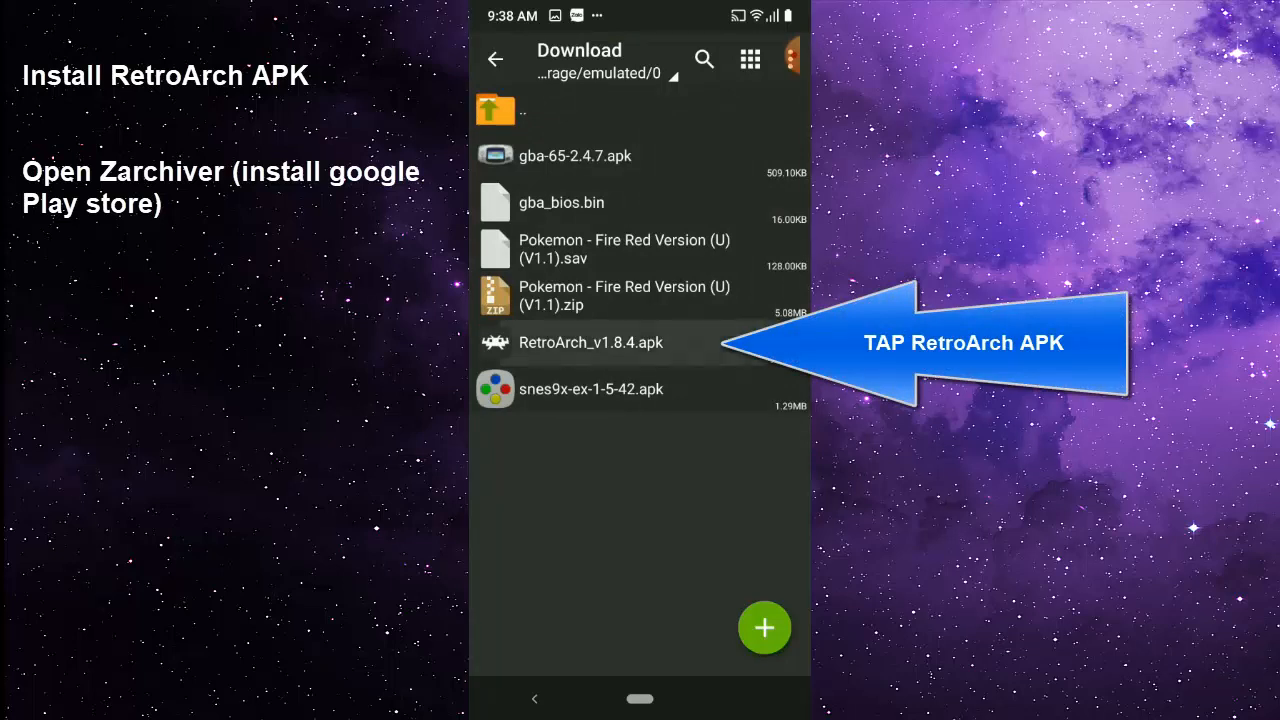
Install RetroArch from RetroArch_v1.8.4.apk and dismiss the installer once 'App installed' appears.
{"action": "left_click", "coordinate": [590, 342]}
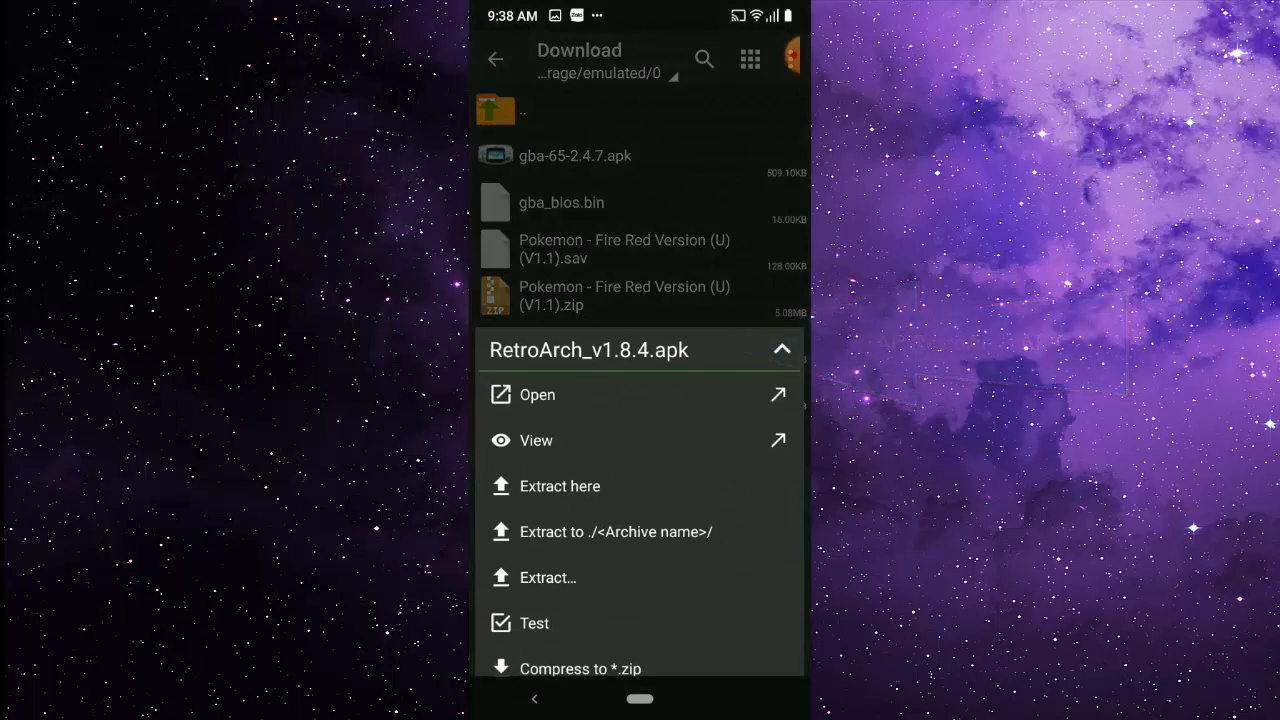
{"action": "left_click", "coordinate": [536, 394]}
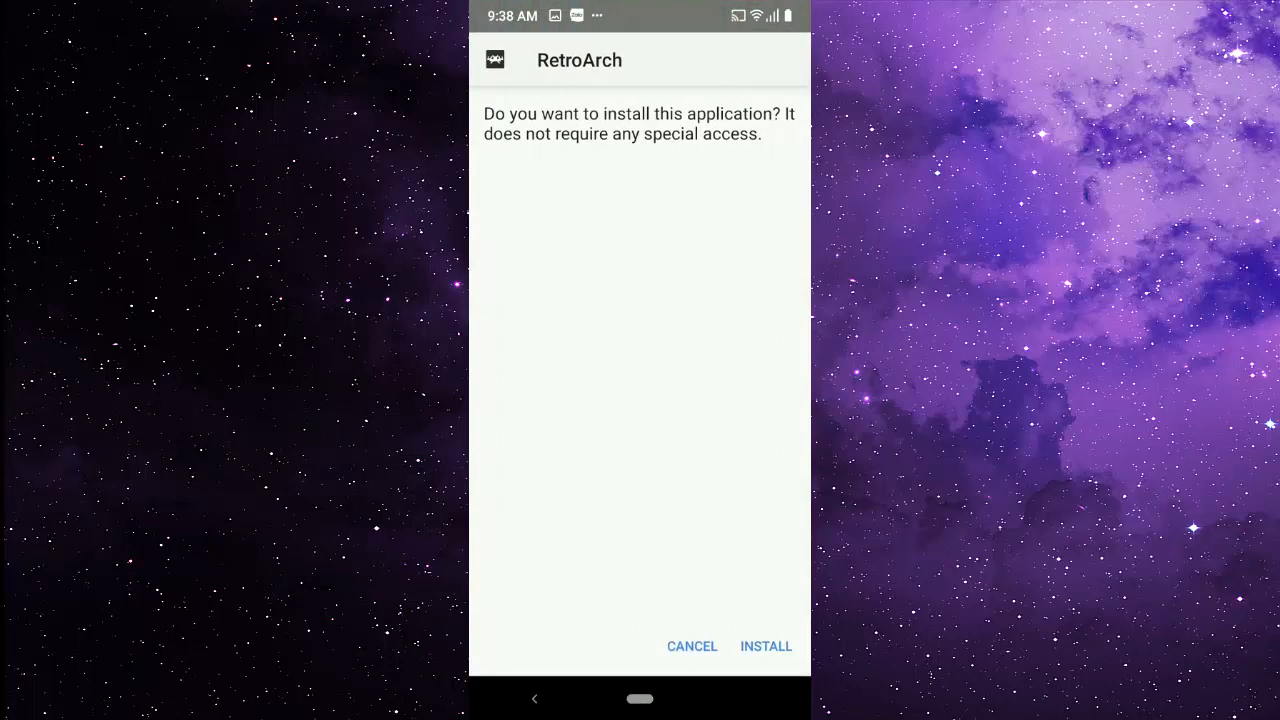
{"action": "left_click", "coordinate": [766, 646]}
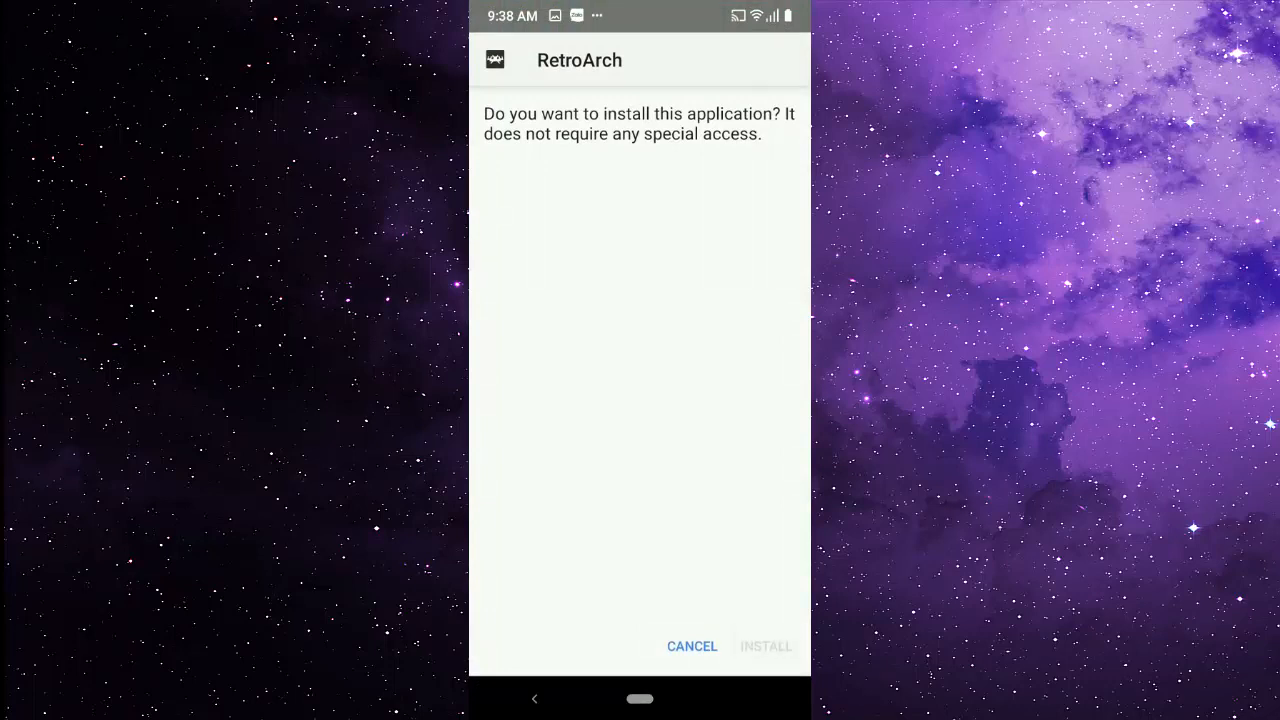
{"action": "left_click", "coordinate": [764, 646]}
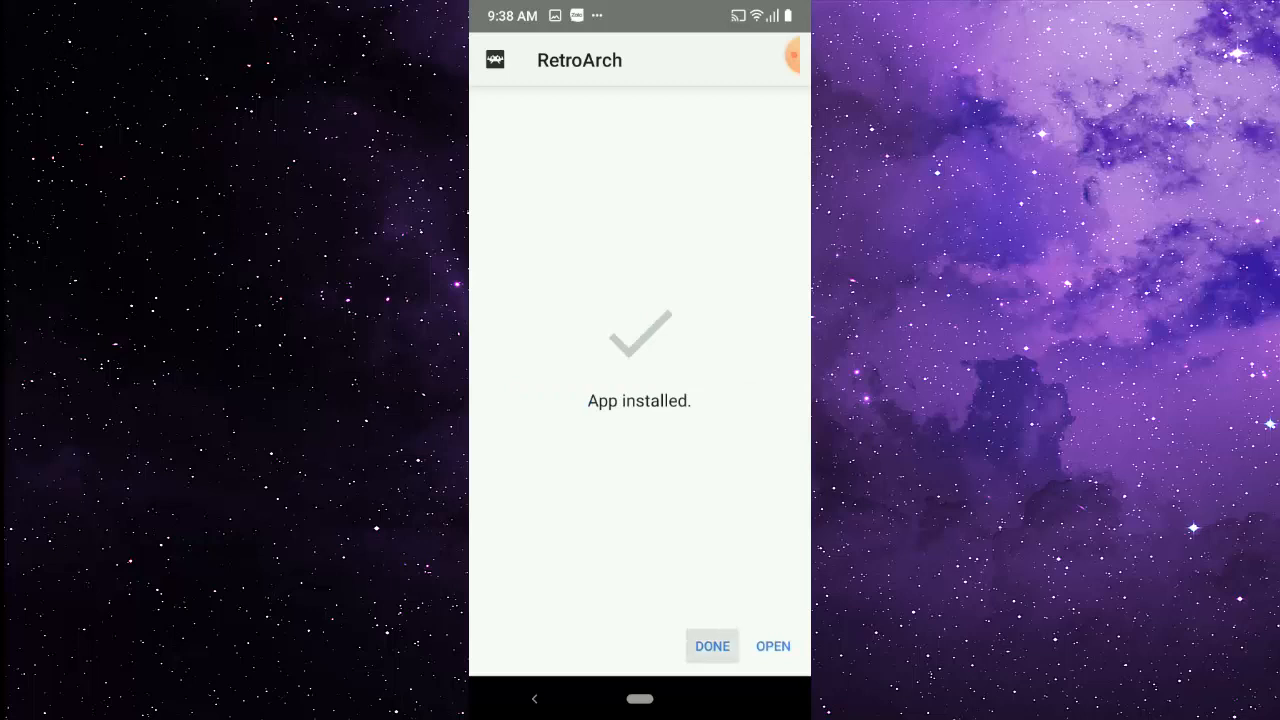
{"action": "left_click", "coordinate": [712, 644]}
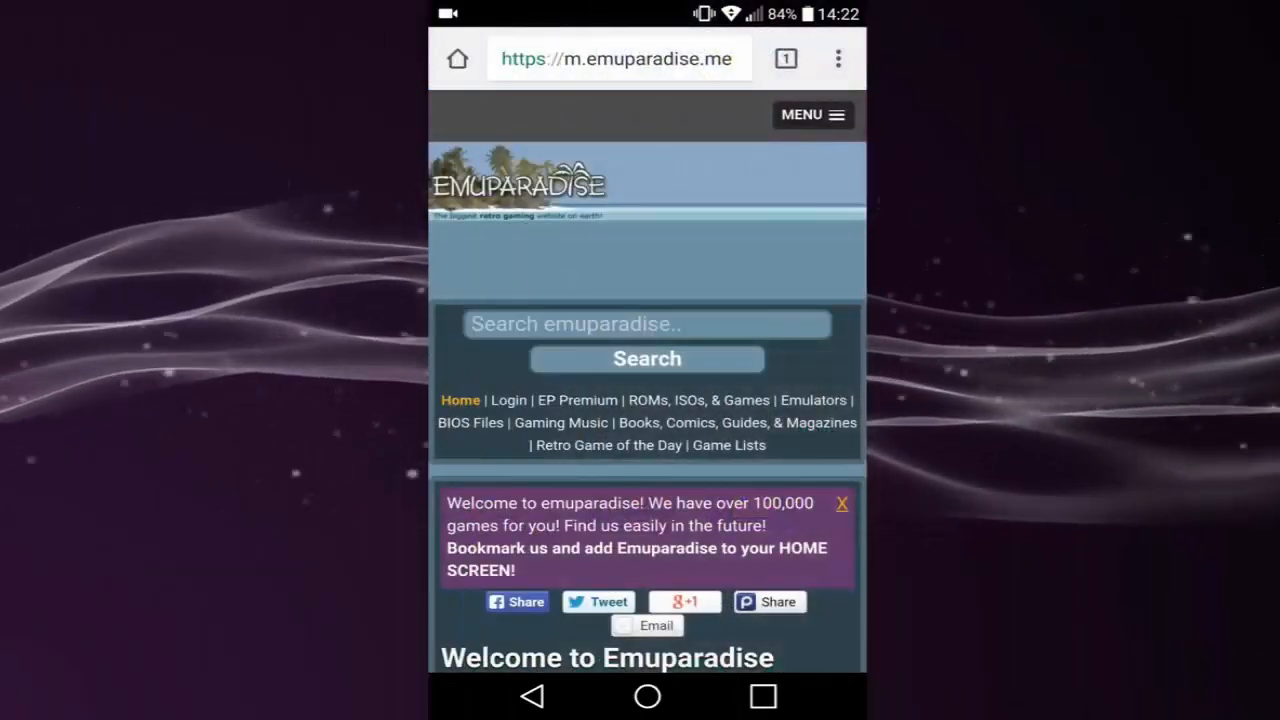
Browse Emuparadise's GBA ROMs page down to Most Downloaded and pick one of the titles.
{"action": "scroll", "scroll_direction": "down", "scroll_amount": 3}
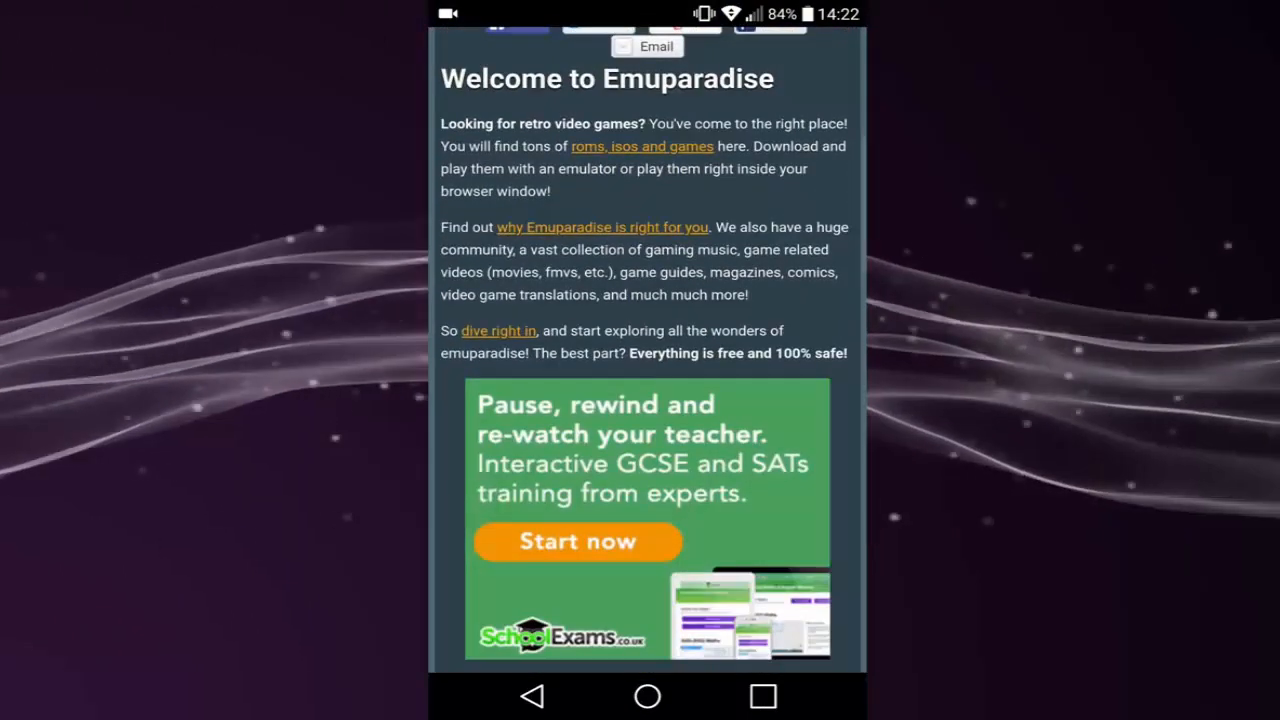
{"action": "scroll", "scroll_direction": "down", "scroll_amount": 3}
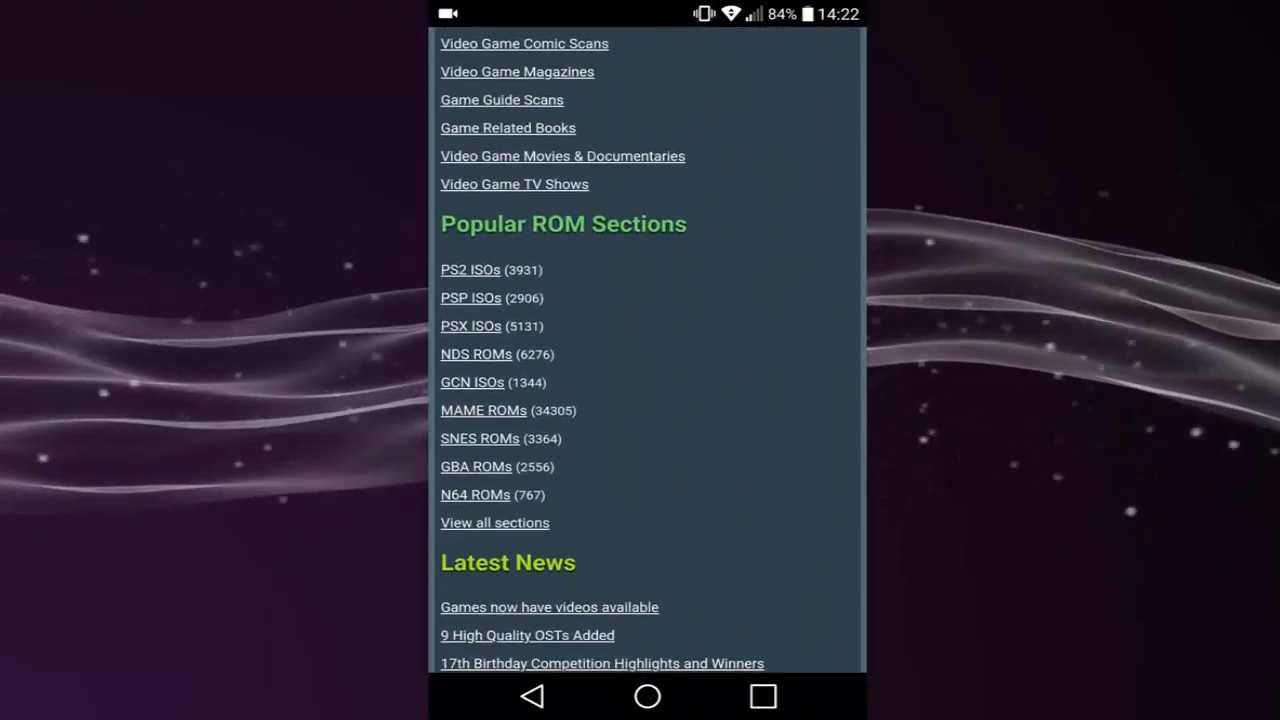
{"action": "scroll", "scroll_direction": "down", "scroll_amount": 3}
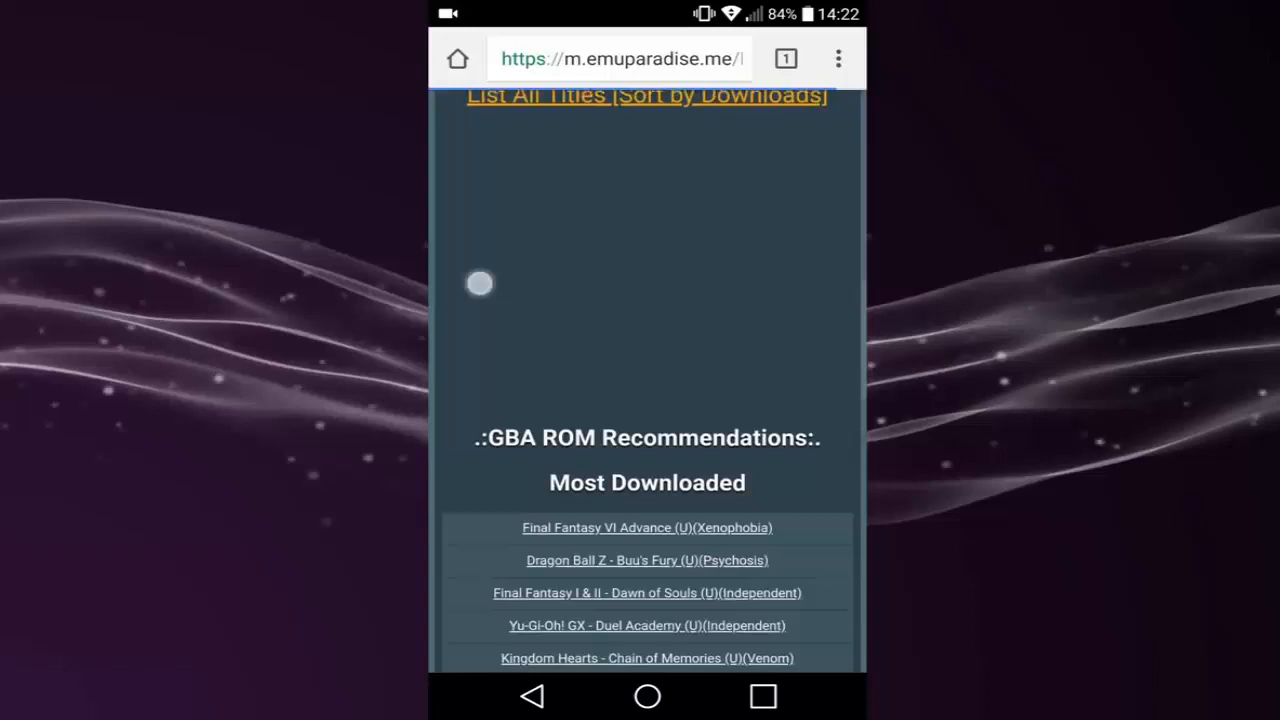
{"action": "scroll", "scroll_direction": "down", "scroll_amount": 3}
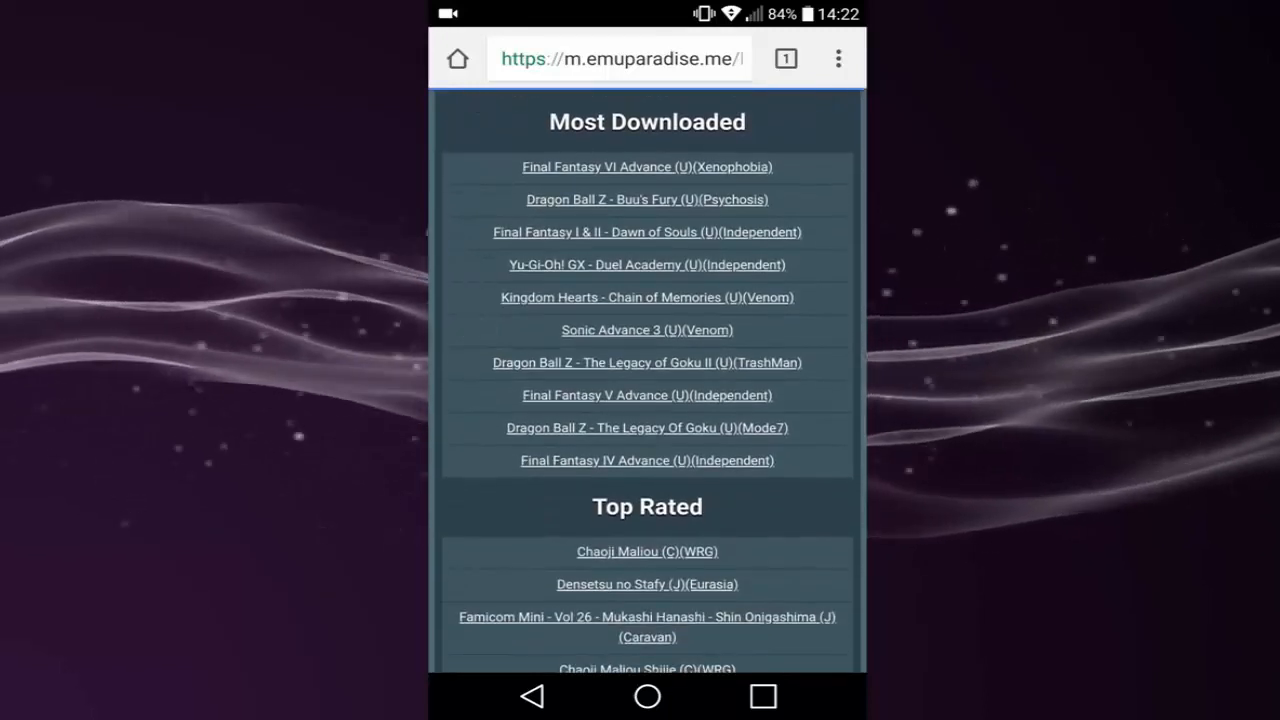
{"action": "left_click", "coordinate": [648, 696]}
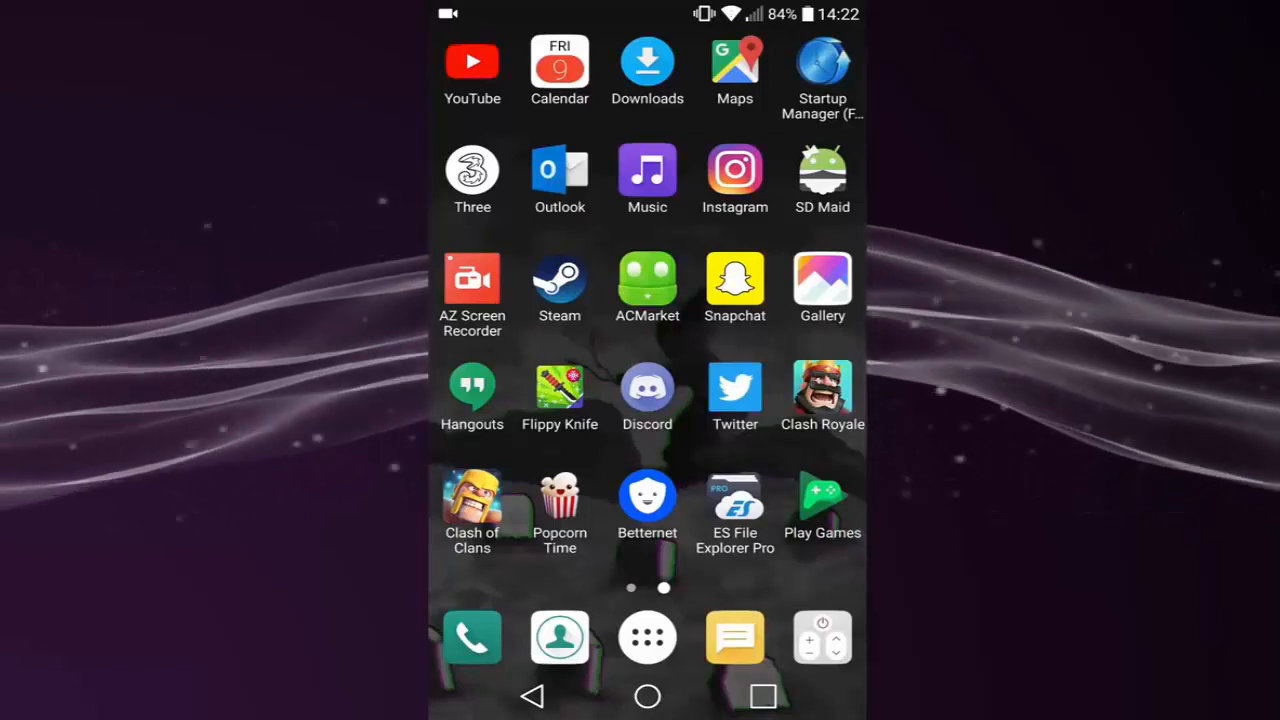
In ES File Explorer, view a ROM zip from sdcard > Download with ES Zip Viewer.
{"action": "left_click", "coordinate": [734, 504]}
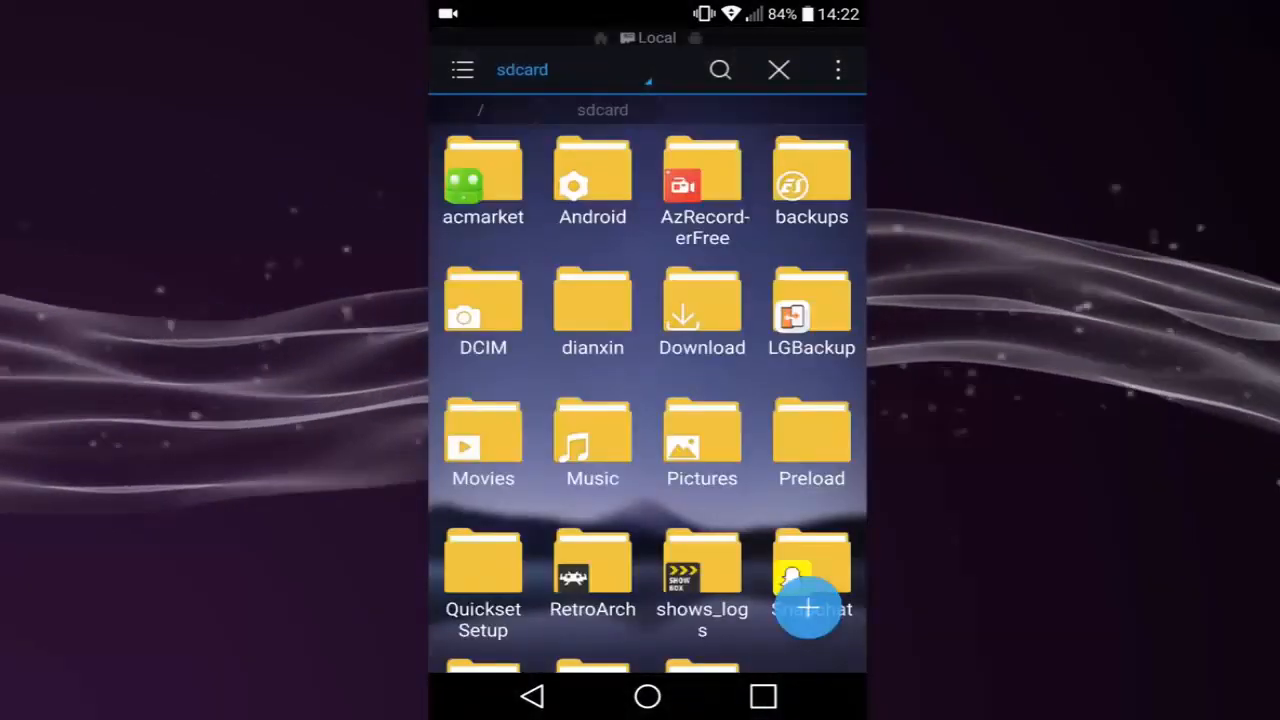
{"action": "left_click", "coordinate": [700, 300]}
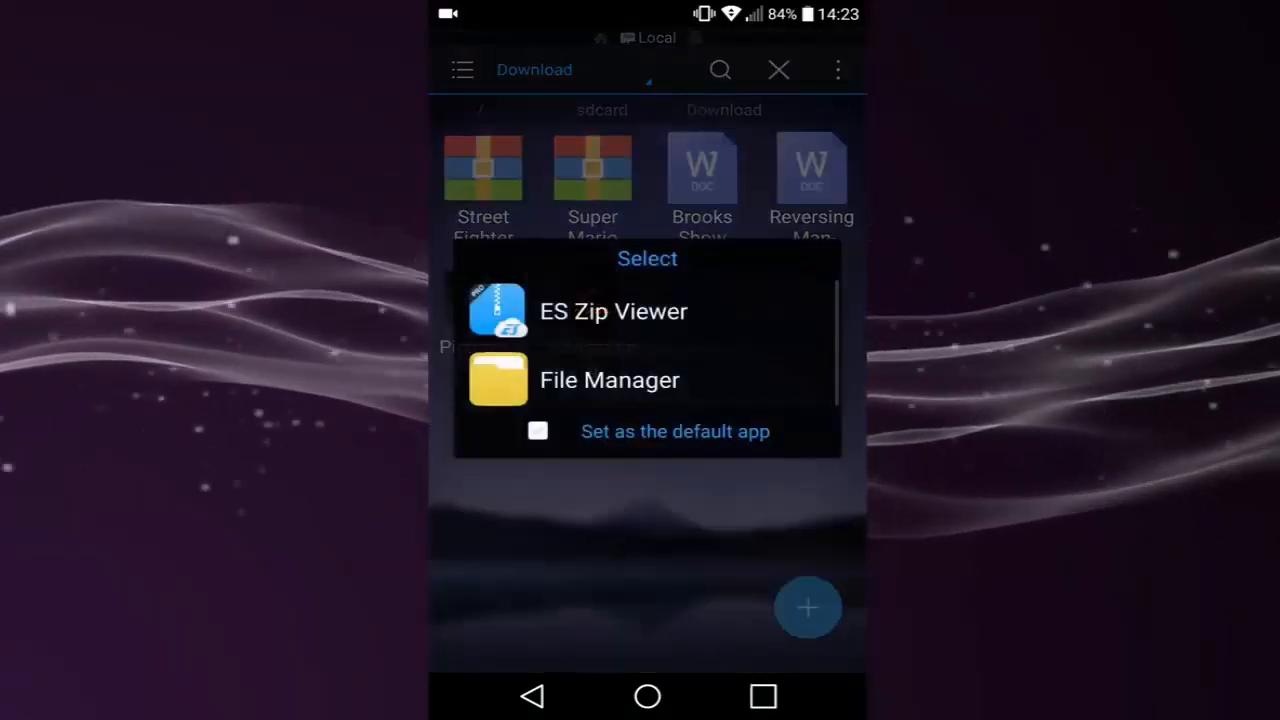
{"action": "left_click", "coordinate": [612, 312]}
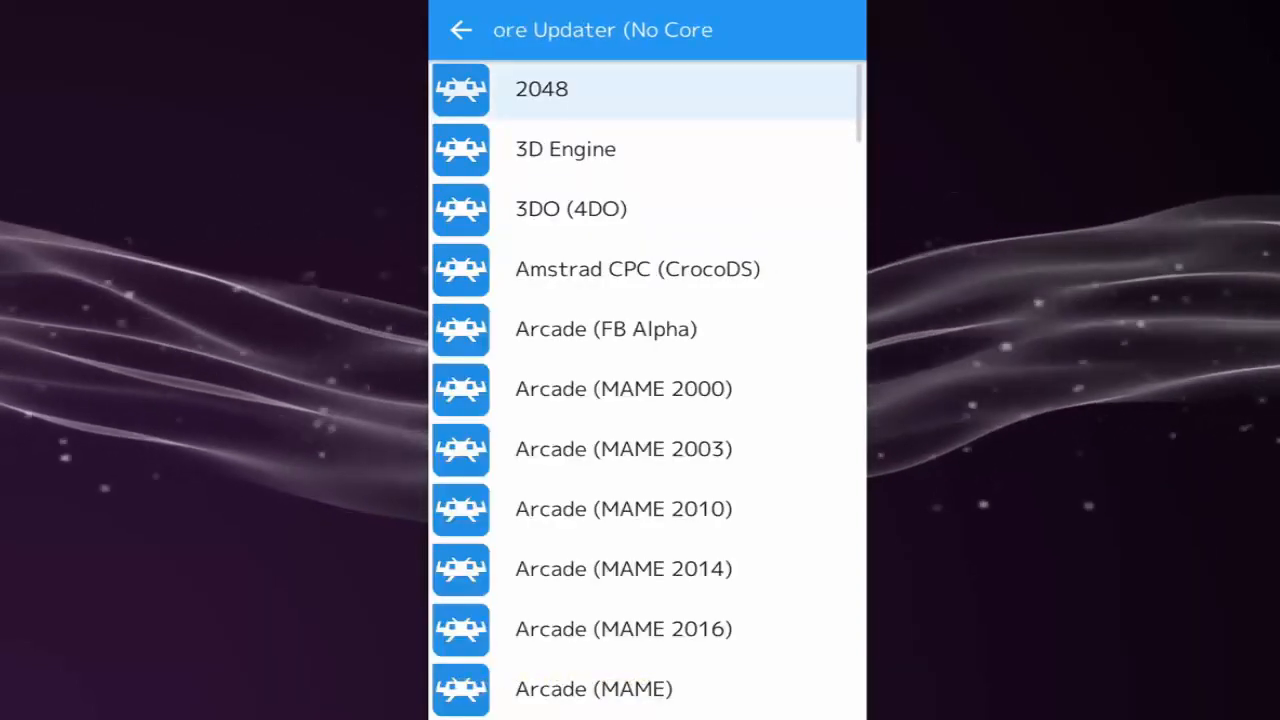
Fetch the mGBA core from the Core Updater list, then locate the SNES bsnes core entry.
{"action": "scroll", "scroll_direction": "down", "scroll_amount": 3}
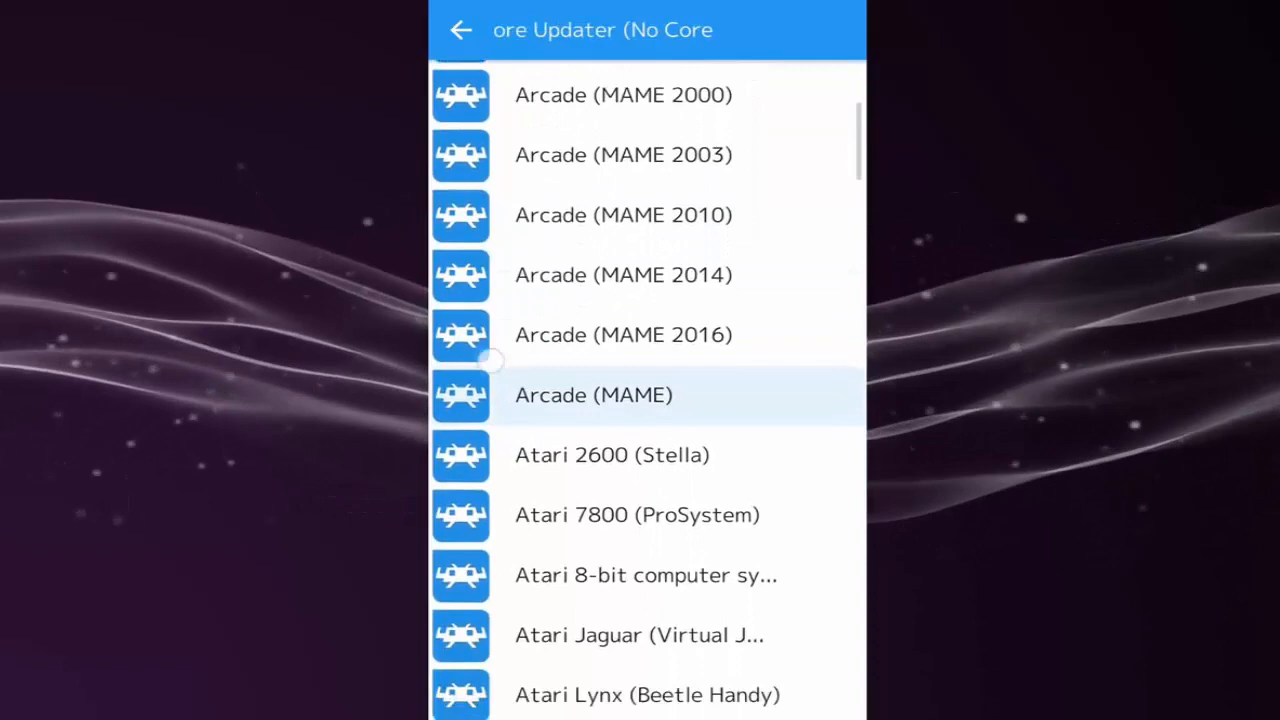
{"action": "scroll", "scroll_direction": "down", "scroll_amount": 3}
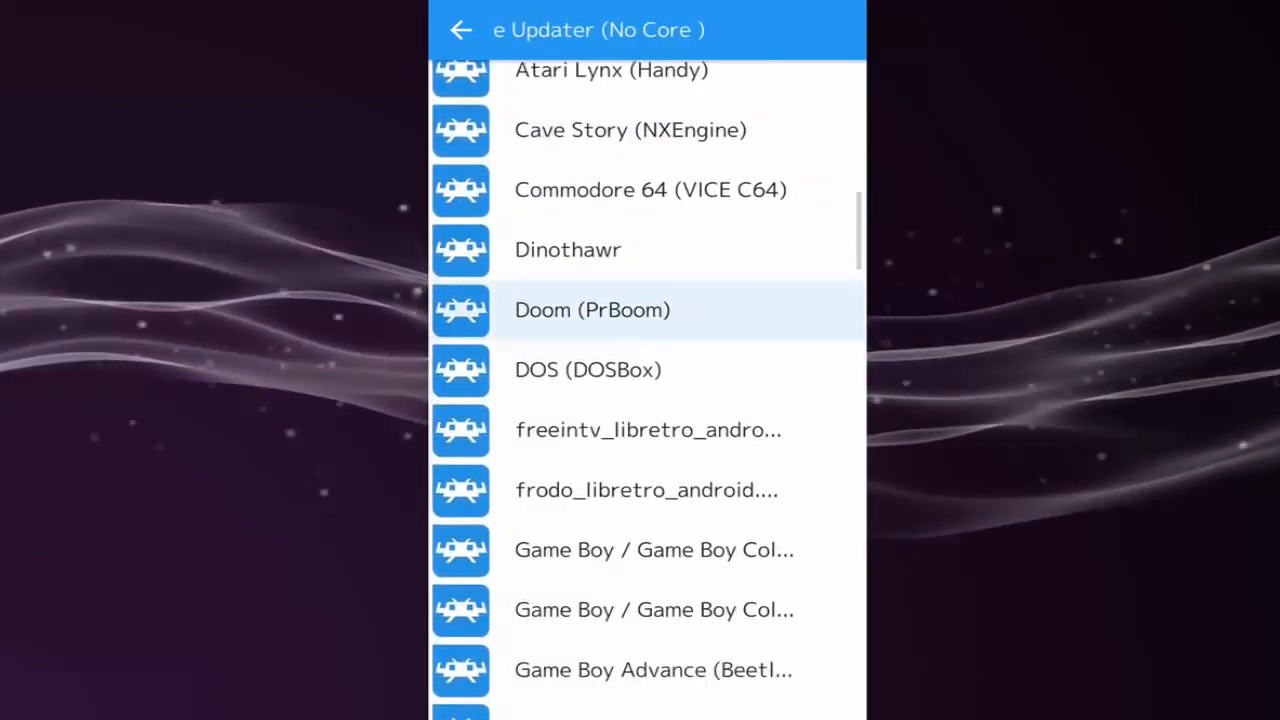
{"action": "scroll", "scroll_direction": "down", "scroll_amount": 3}
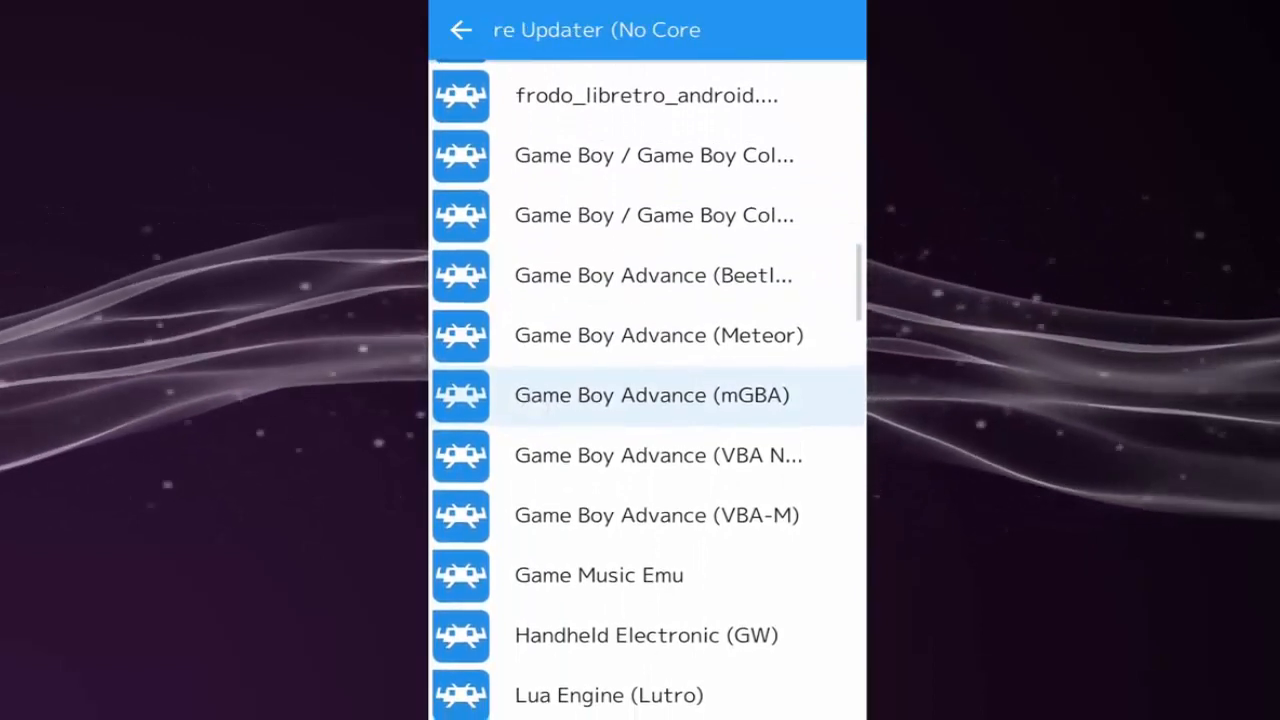
{"action": "left_click", "coordinate": [652, 394]}
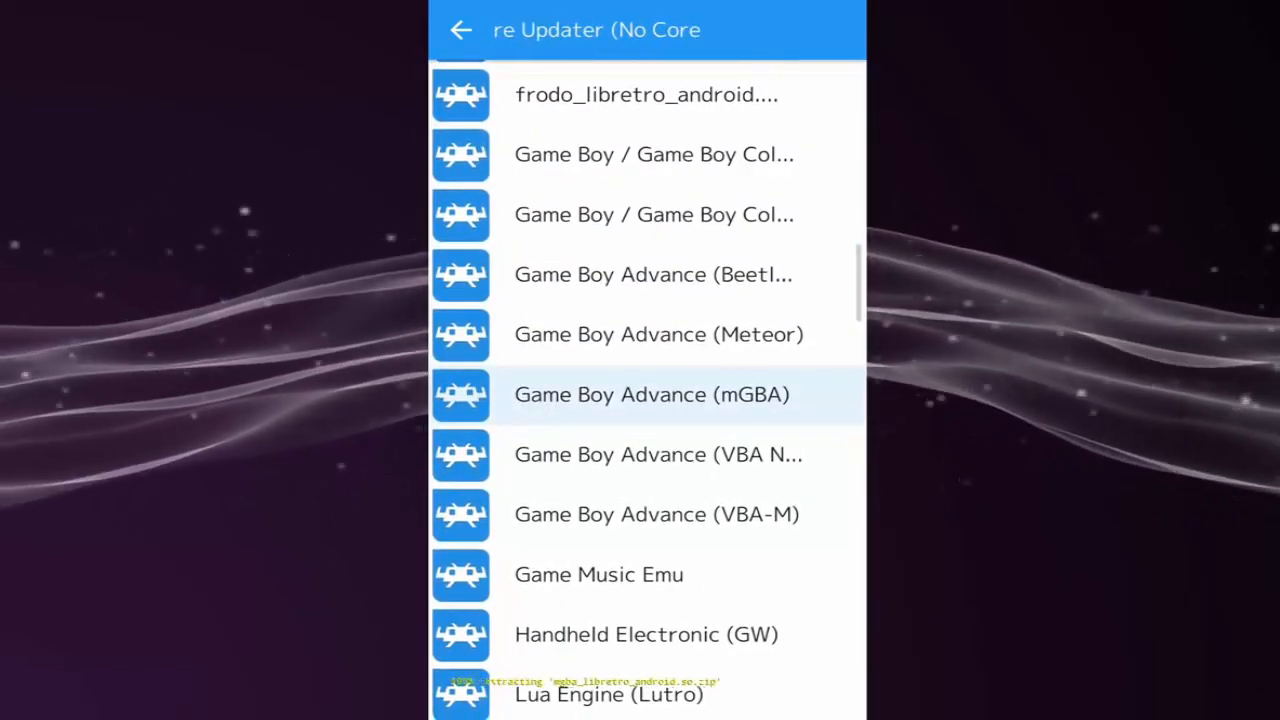
{"action": "scroll", "scroll_direction": "down", "scroll_amount": 3}
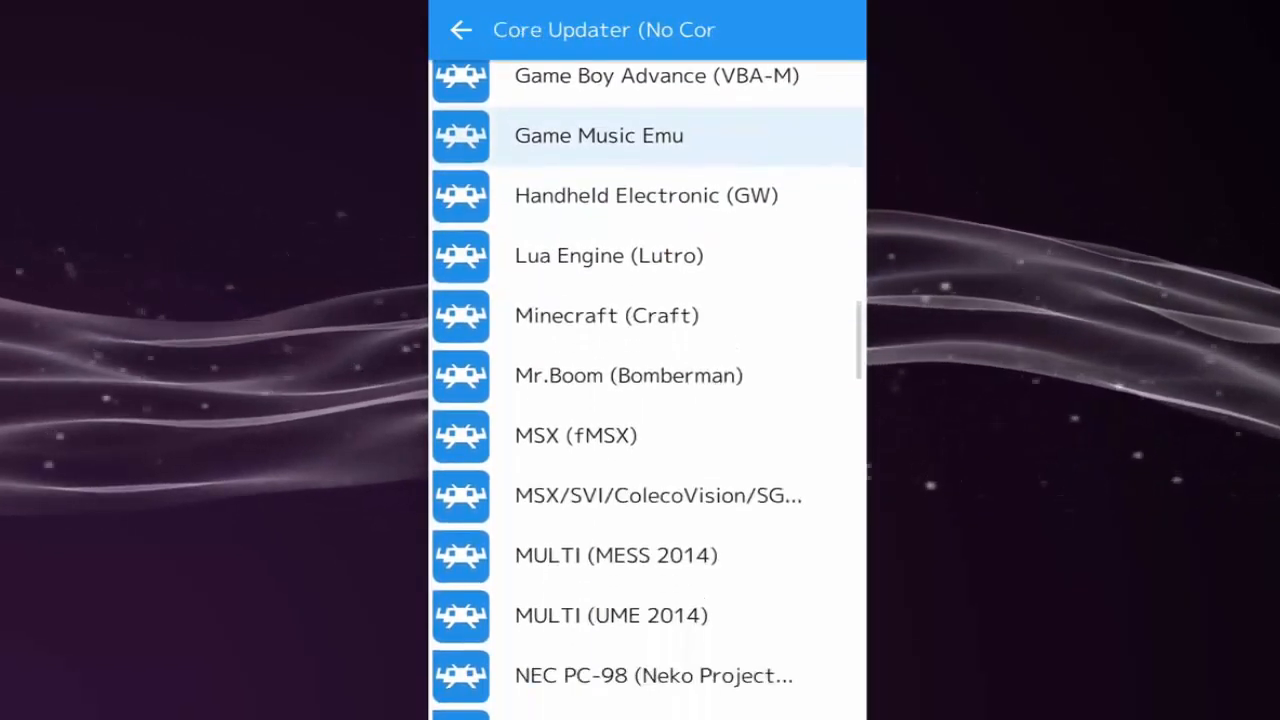
{"action": "scroll", "scroll_direction": "down", "scroll_amount": 3}
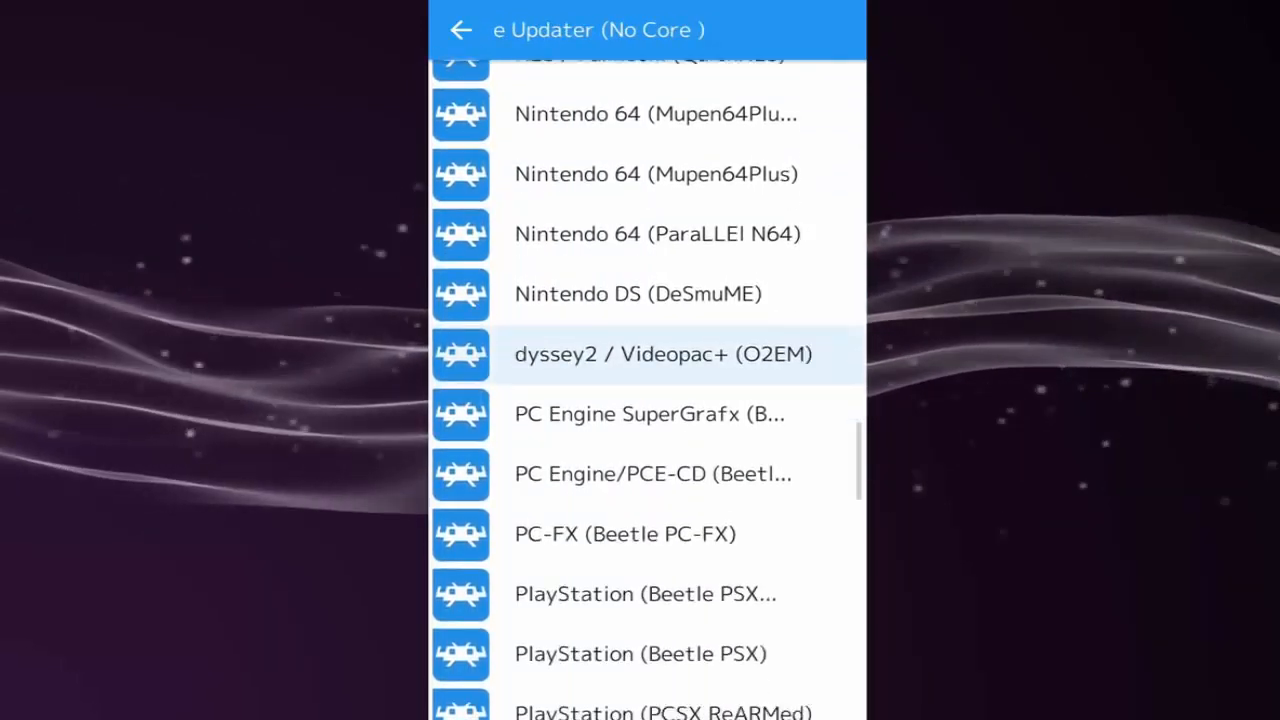
{"action": "scroll", "scroll_direction": "down", "scroll_amount": 3}
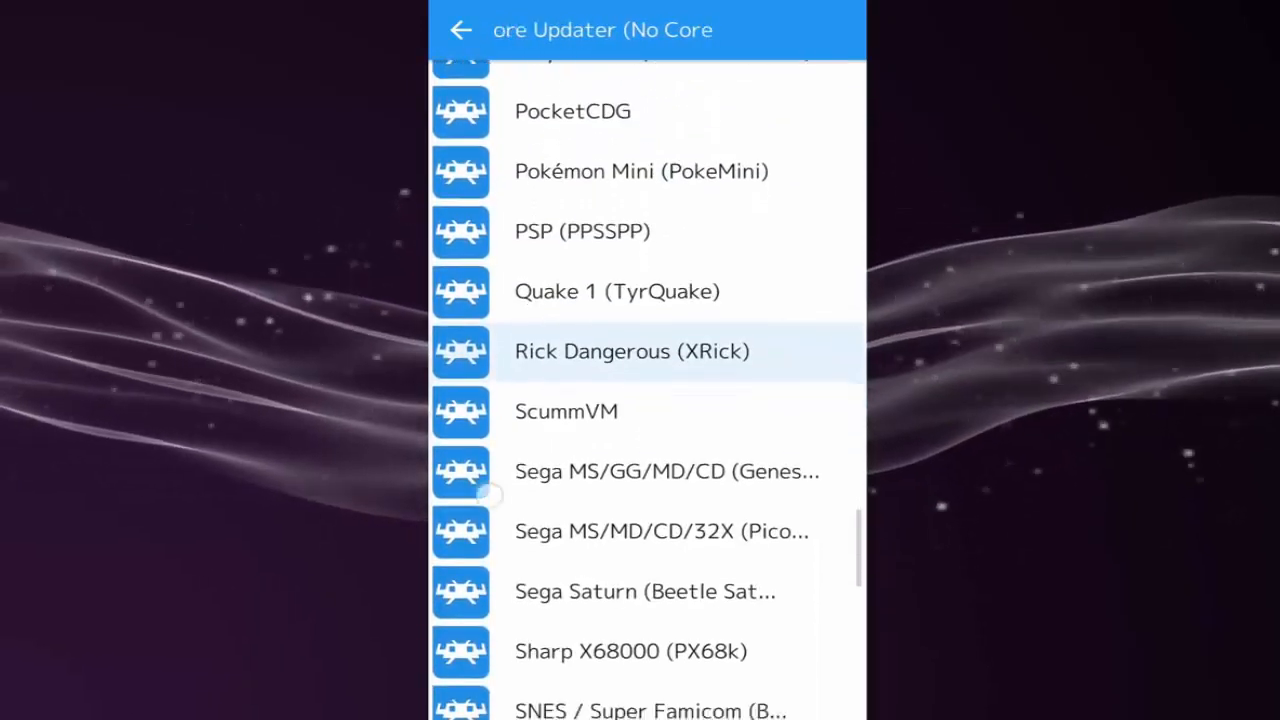
{"action": "scroll", "scroll_direction": "down", "scroll_amount": 3}
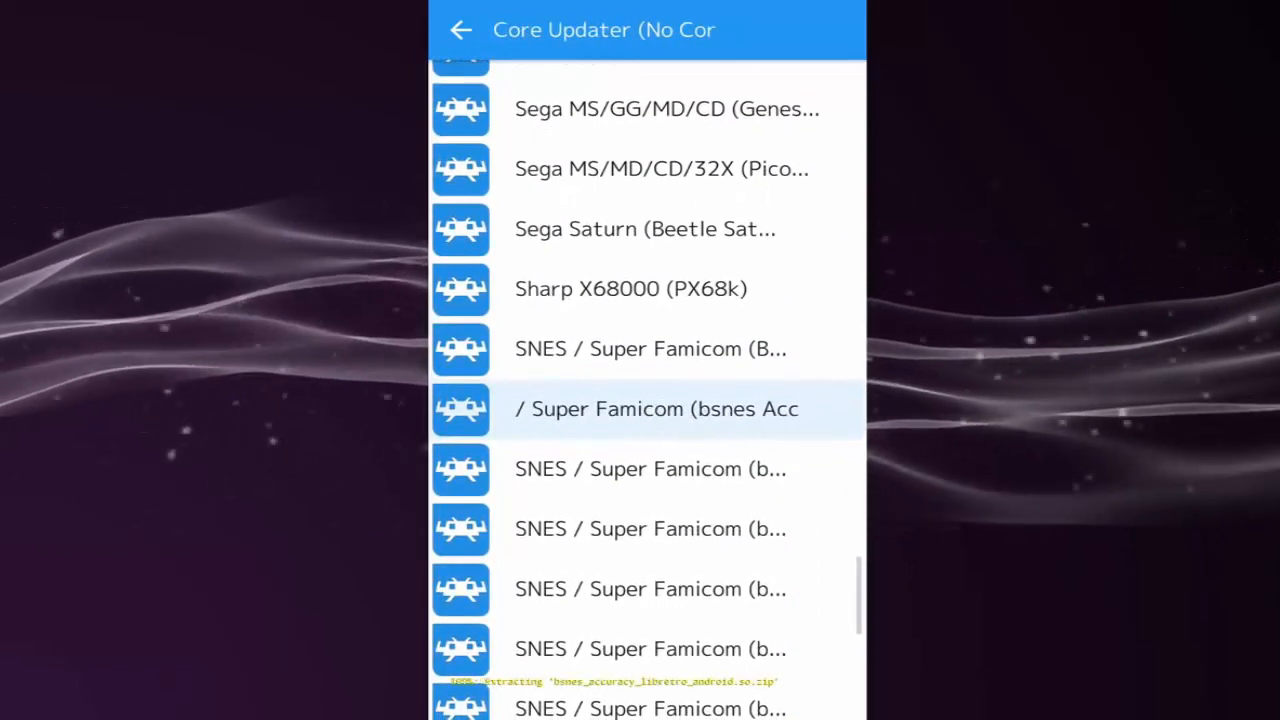
{"action": "scroll", "scroll_direction": "up", "scroll_amount": 3}
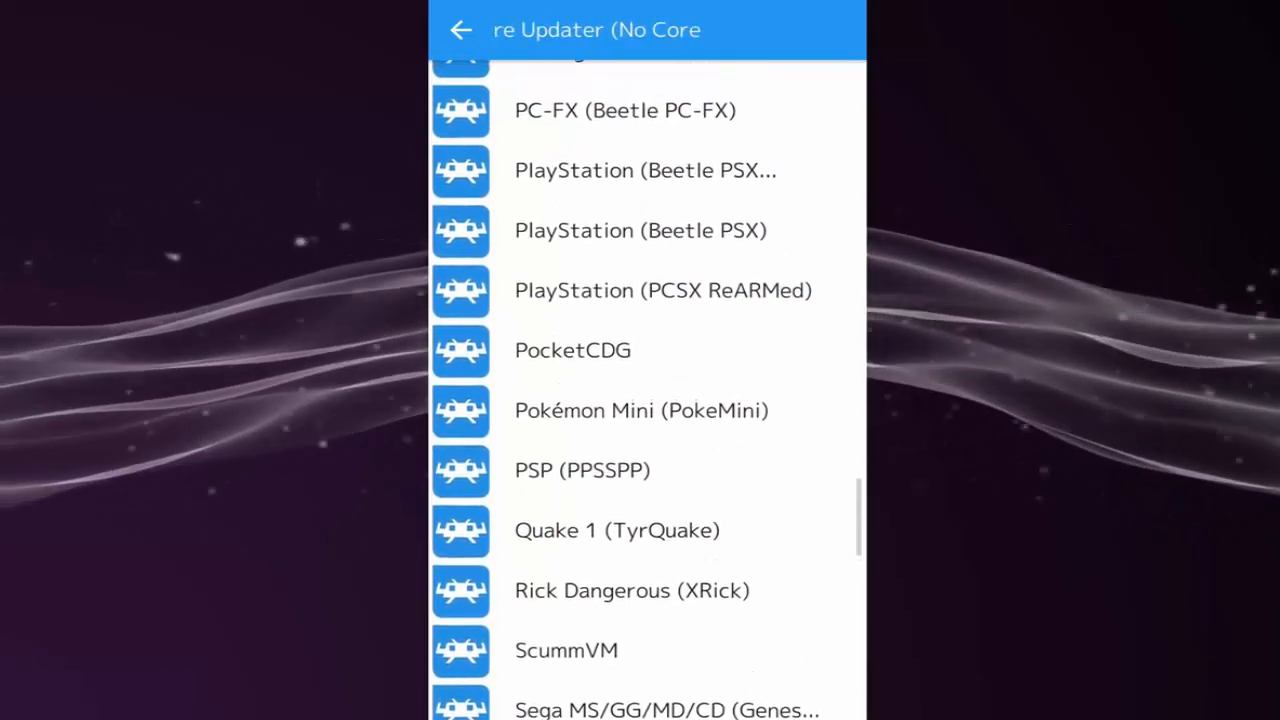
Leave the Core Updater and load the Game Boy Advance (mGBA) core.
{"action": "left_click", "coordinate": [460, 30]}
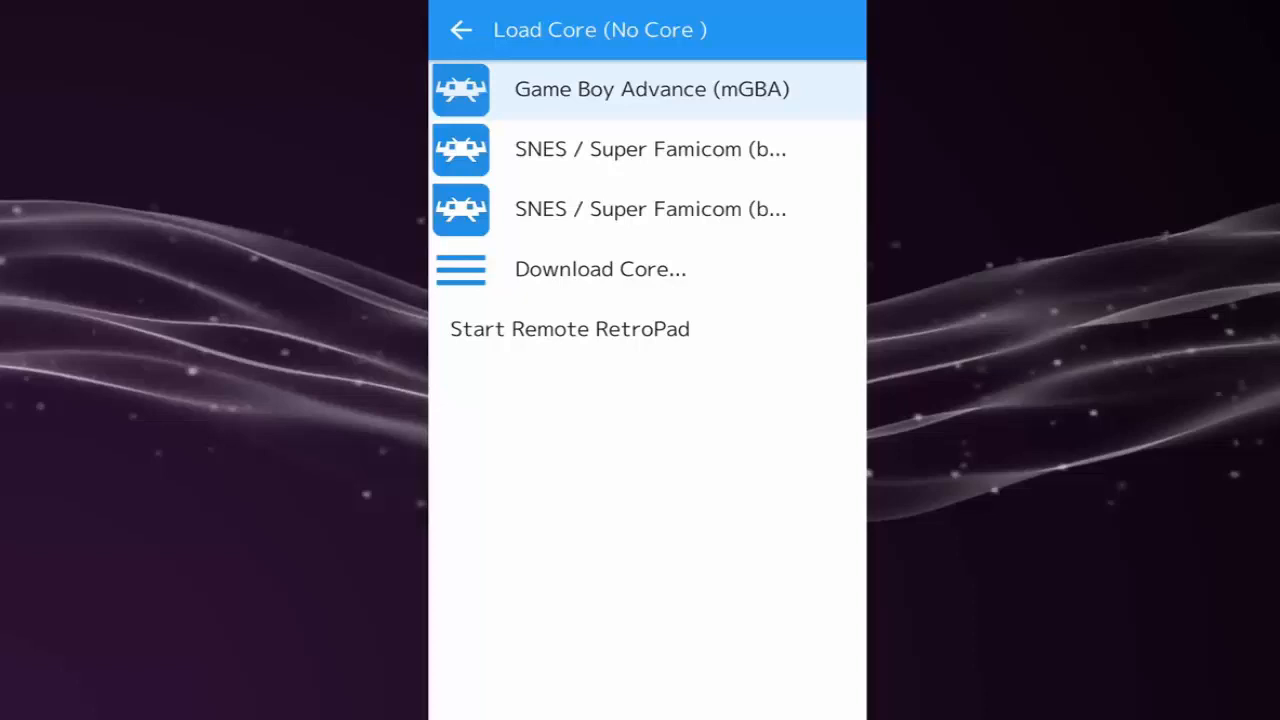
{"action": "left_click", "coordinate": [652, 88]}
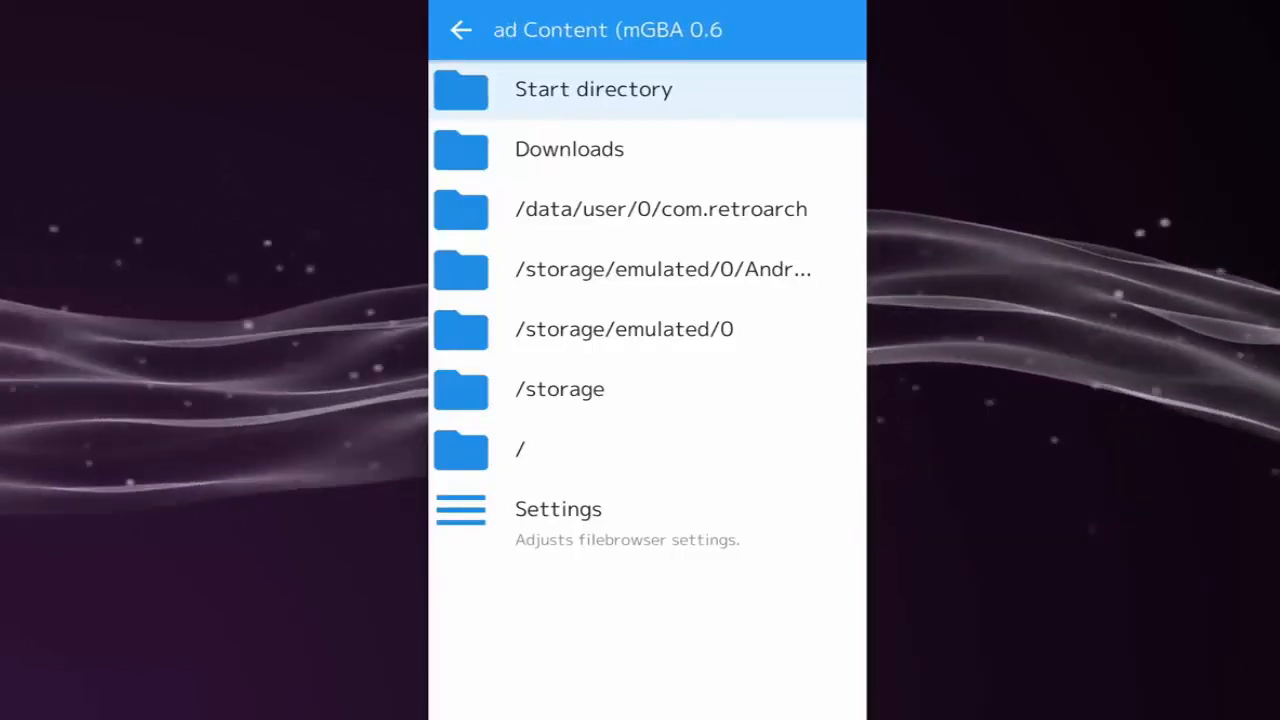
Load the Street Fighter Alpha 3 archive from /storage/emulated/0/Download to start the game.
{"action": "left_click", "coordinate": [624, 328]}
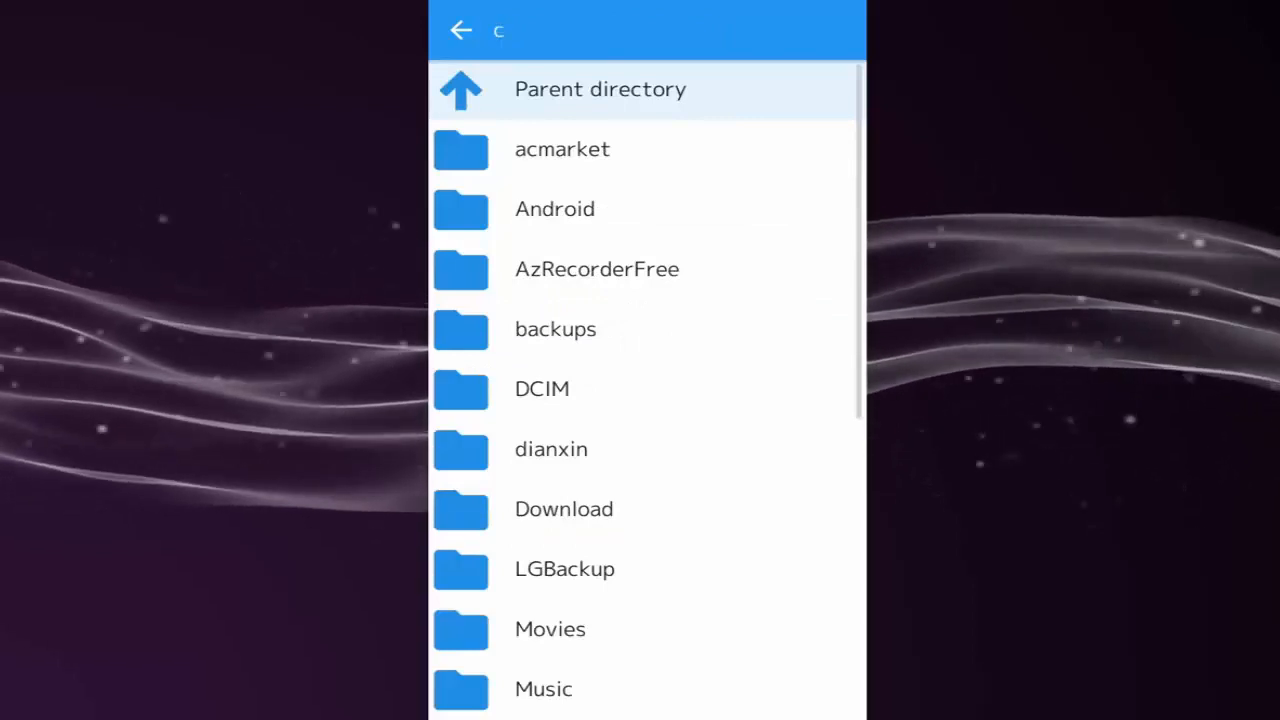
{"action": "left_click", "coordinate": [564, 508]}
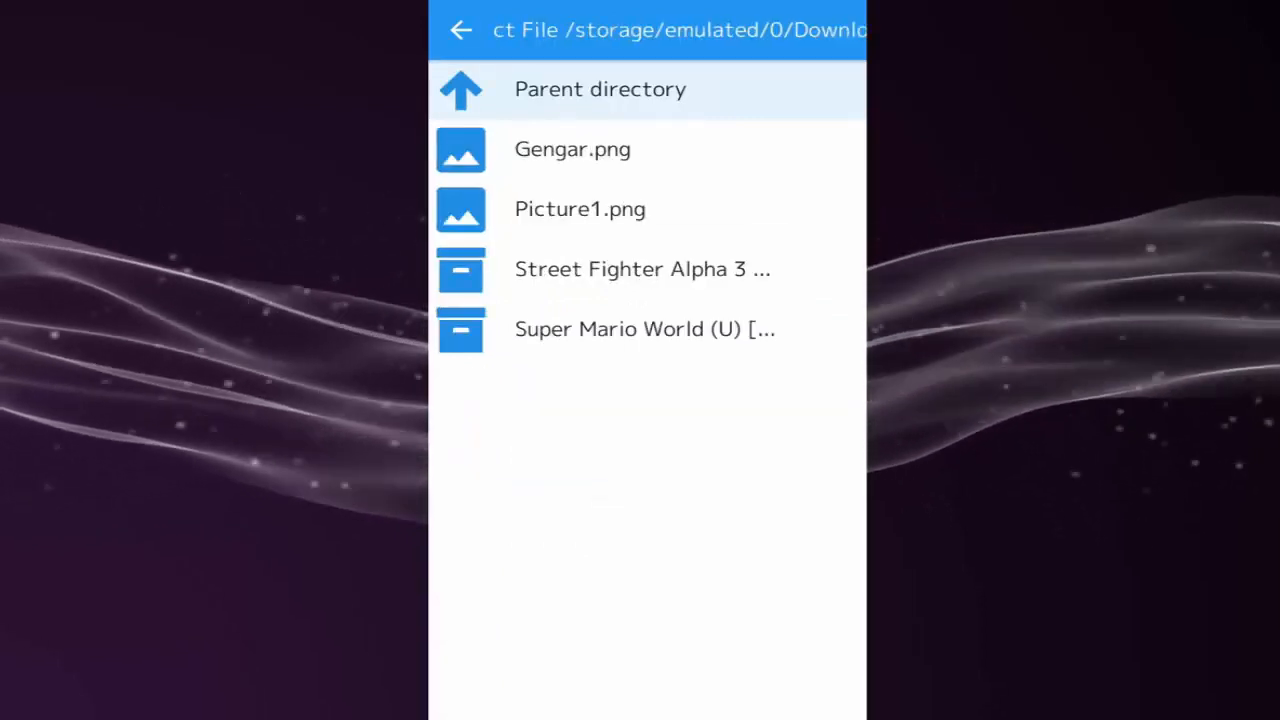
{"action": "left_click", "coordinate": [642, 268]}
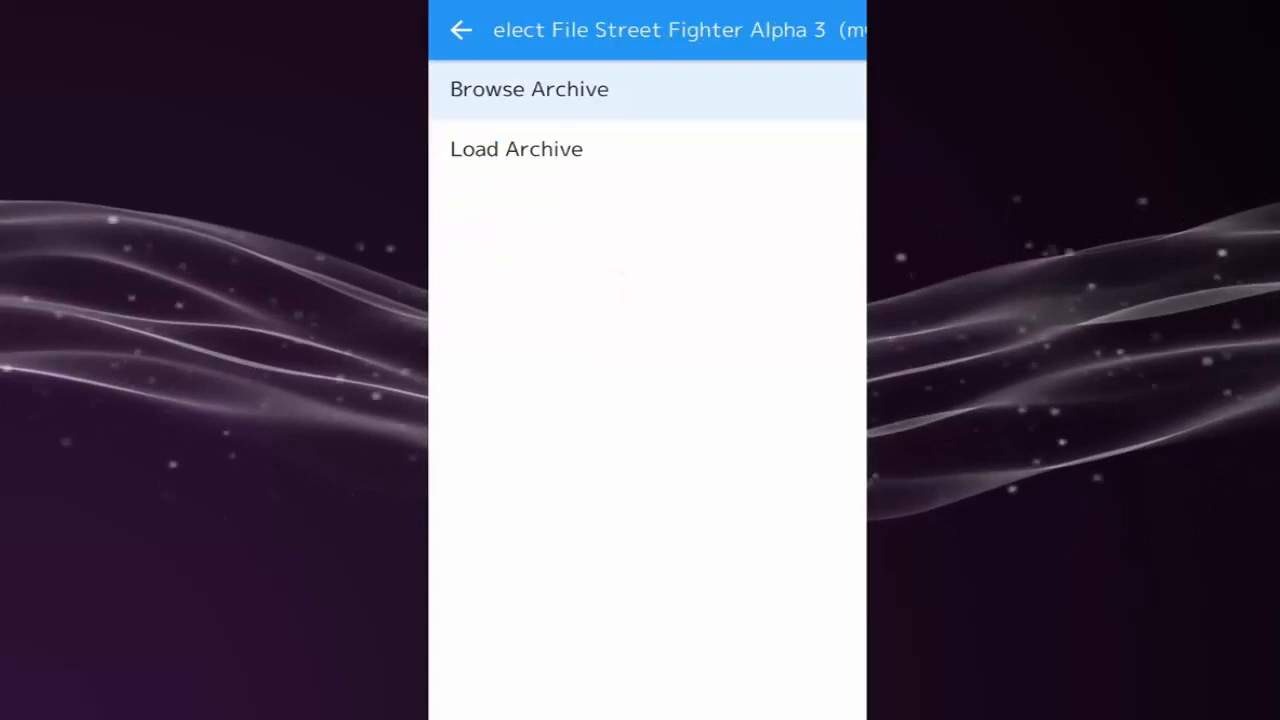
{"action": "left_click", "coordinate": [528, 88]}
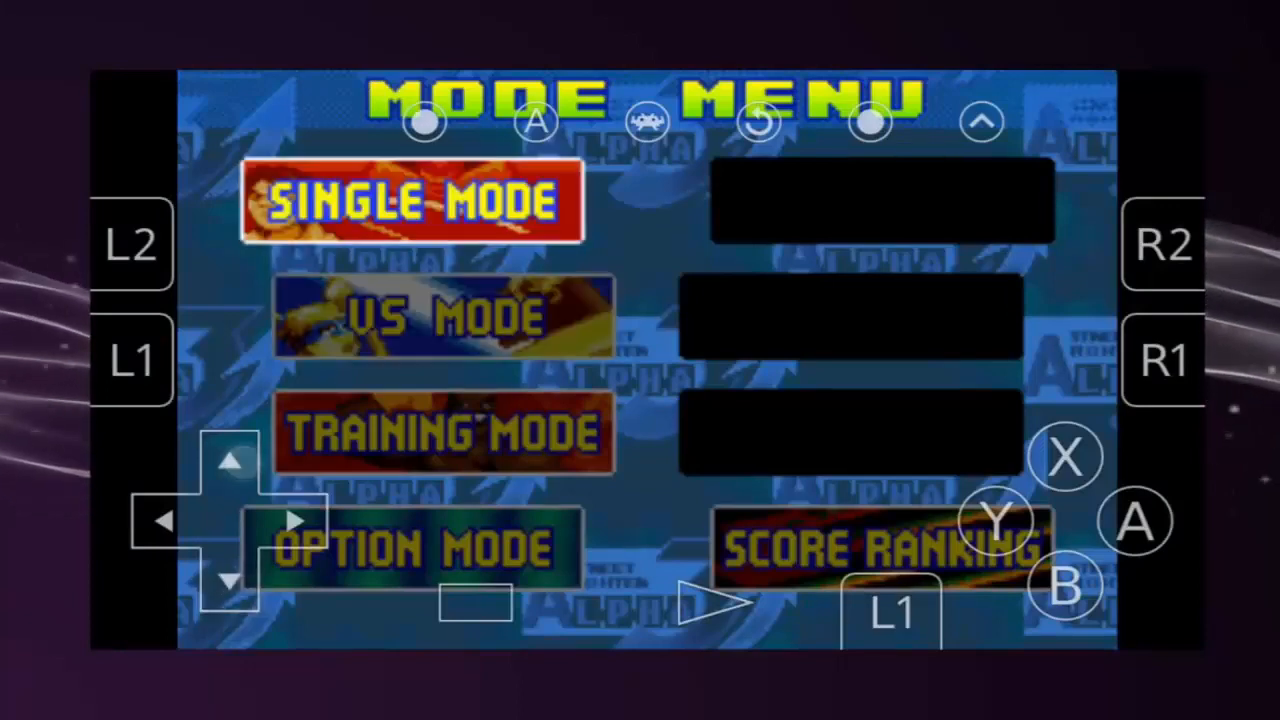
Choose Single Mode, select Ryu and advance past the intro into the match.
{"action": "left_click", "coordinate": [410, 200]}
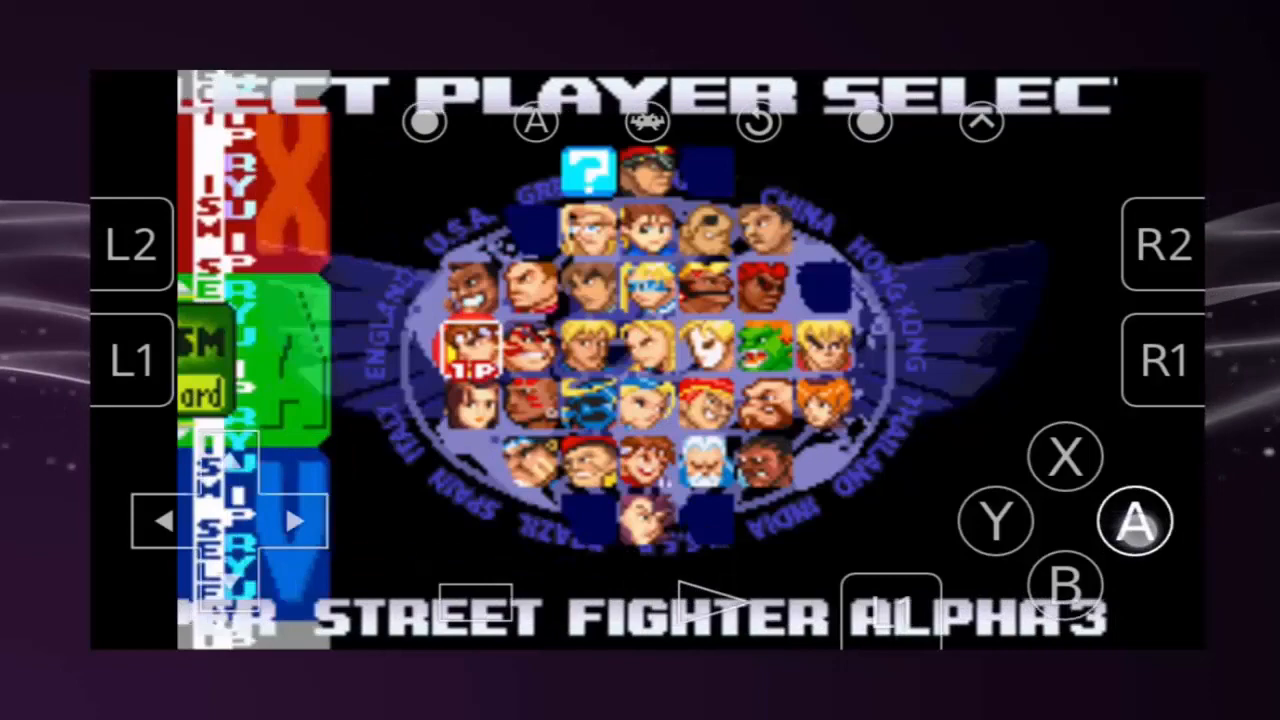
{"action": "left_click", "coordinate": [1132, 520]}
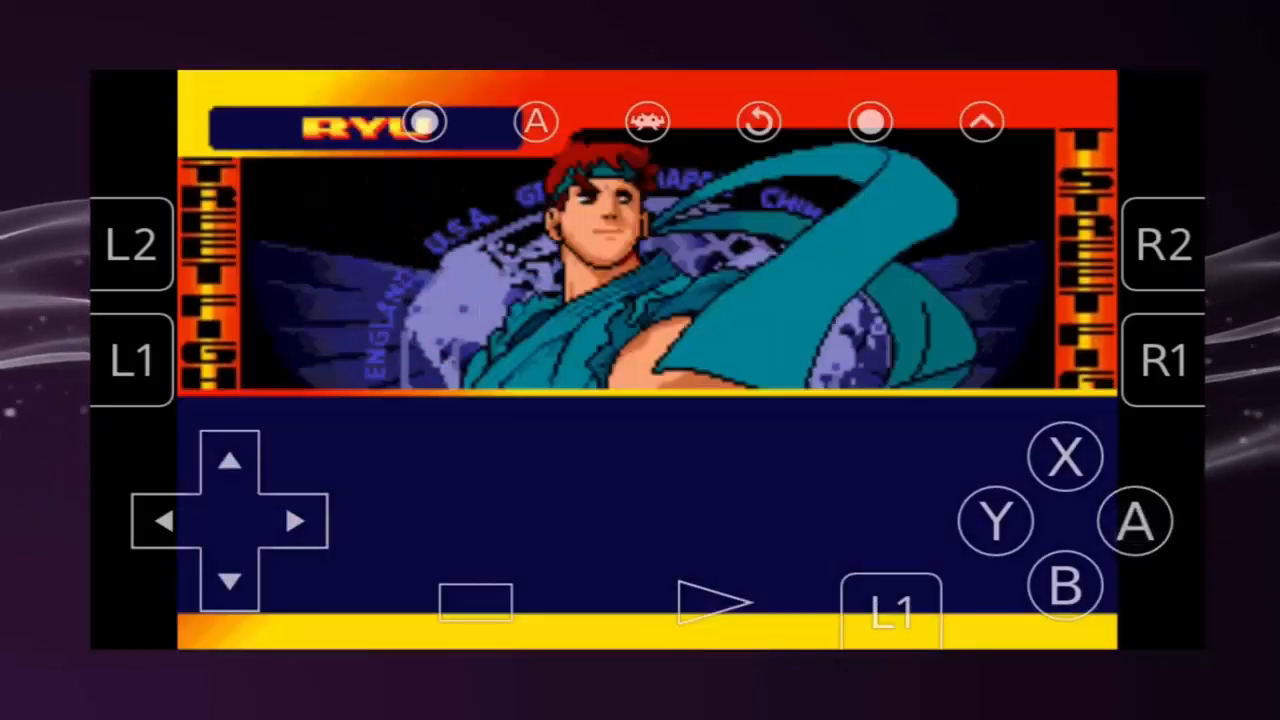
{"action": "left_click", "coordinate": [1132, 520]}
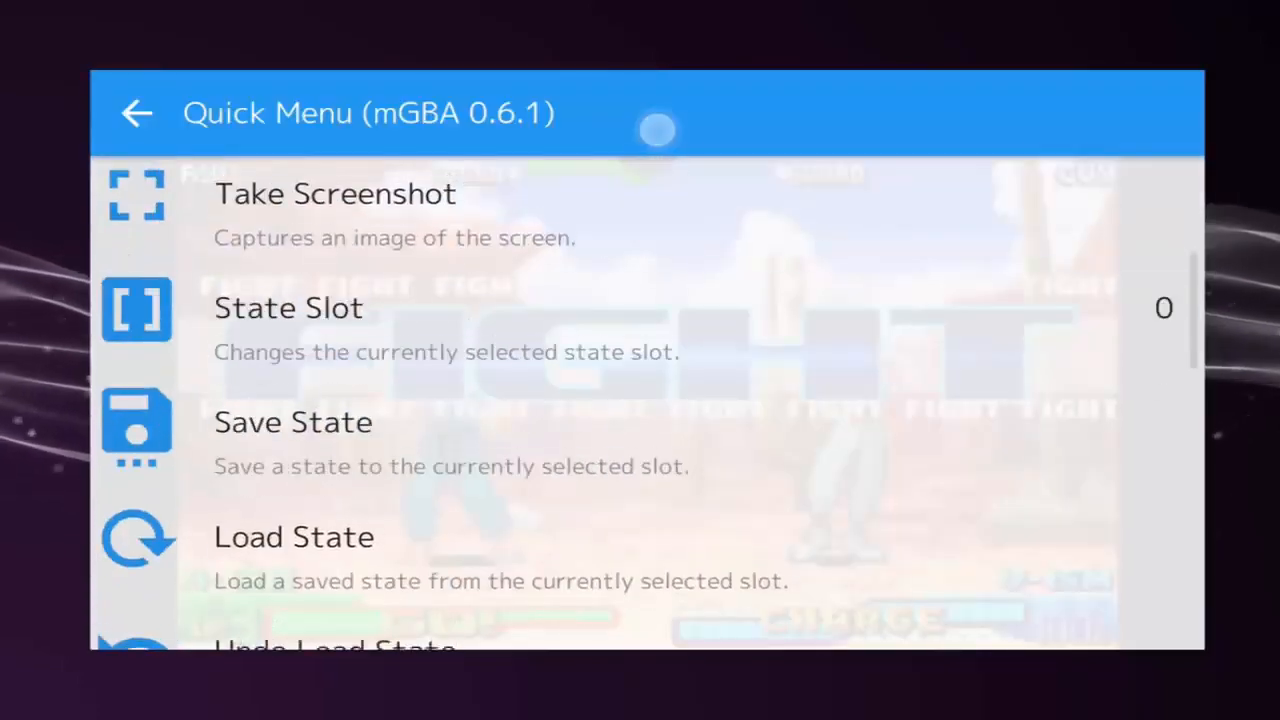
Close the running Street Fighter Alpha 3 content from the Quick Menu and go back.
{"action": "scroll", "scroll_direction": "up", "scroll_amount": 3}
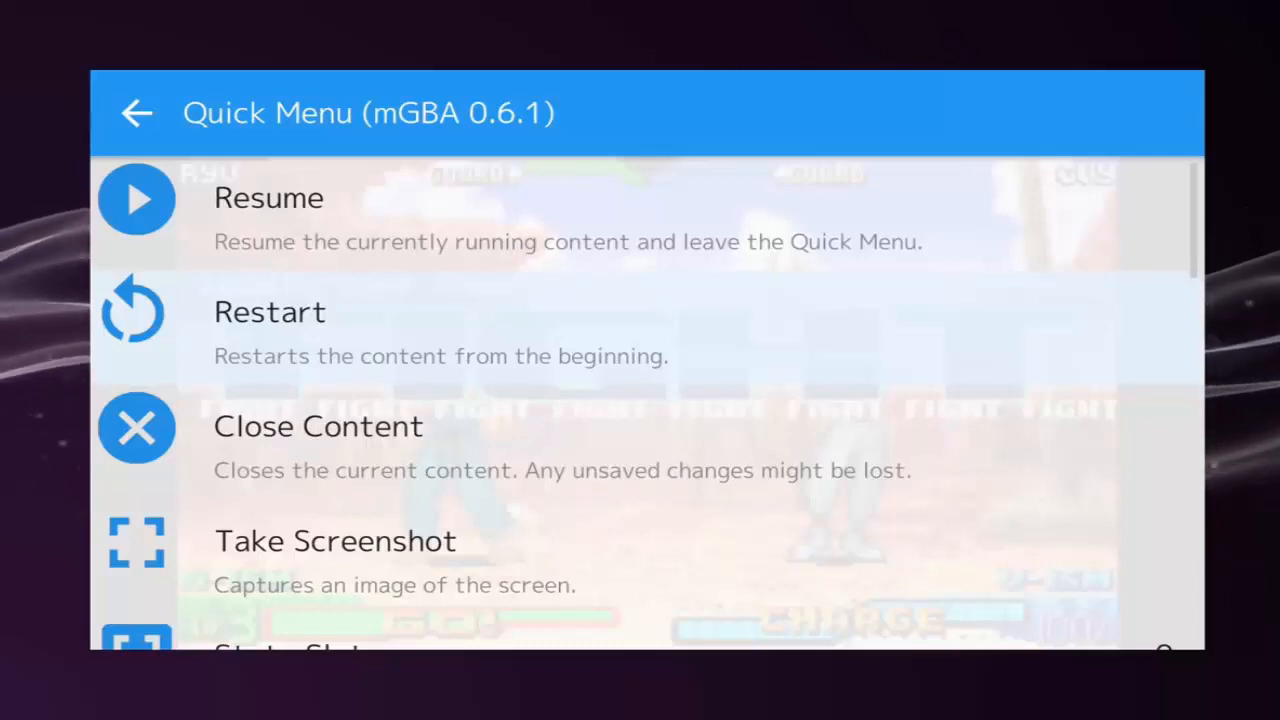
{"action": "left_click", "coordinate": [318, 426]}
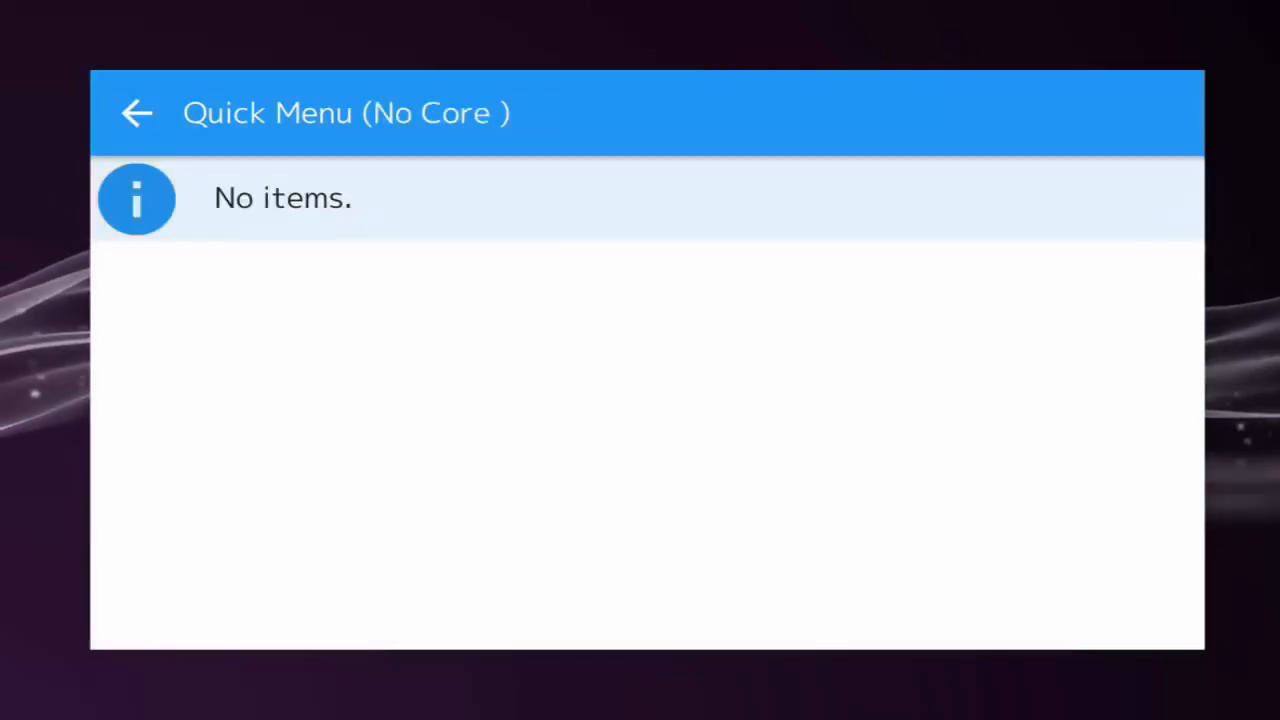
{"action": "left_click", "coordinate": [136, 112]}
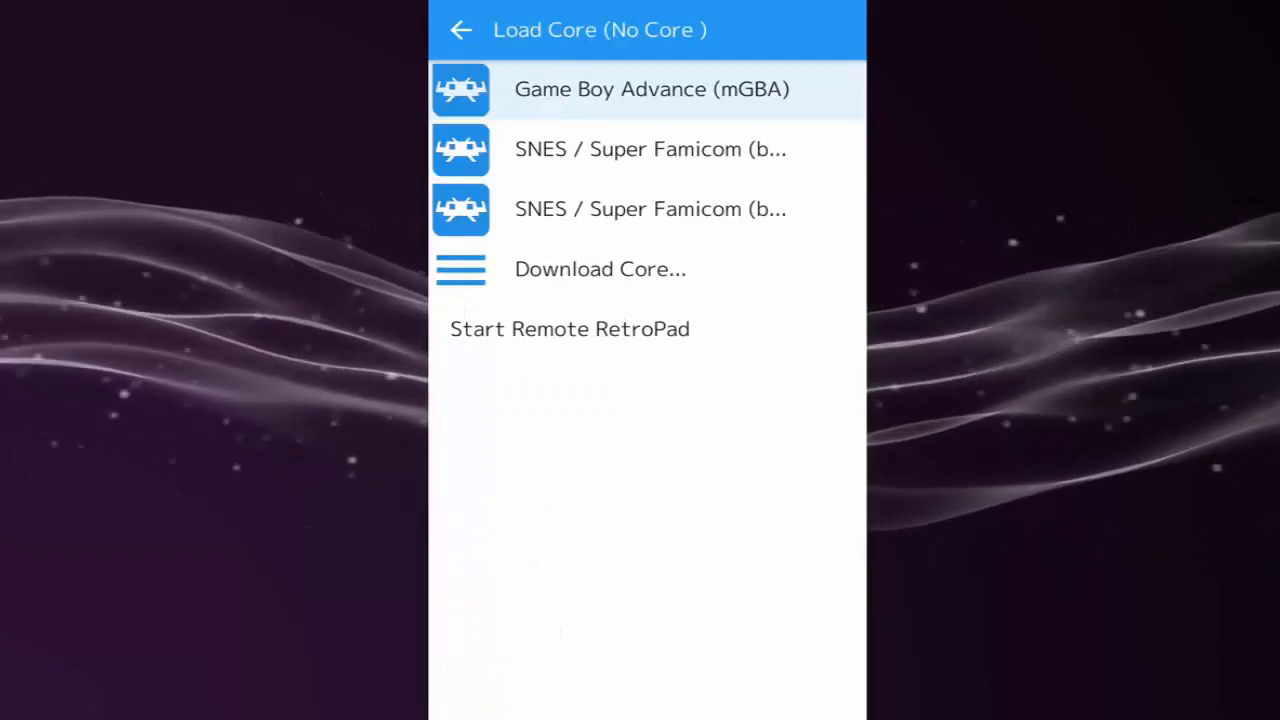
Load the SNES bsnes core and run Super Mario World from Download with the current core.
{"action": "left_click", "coordinate": [460, 30]}
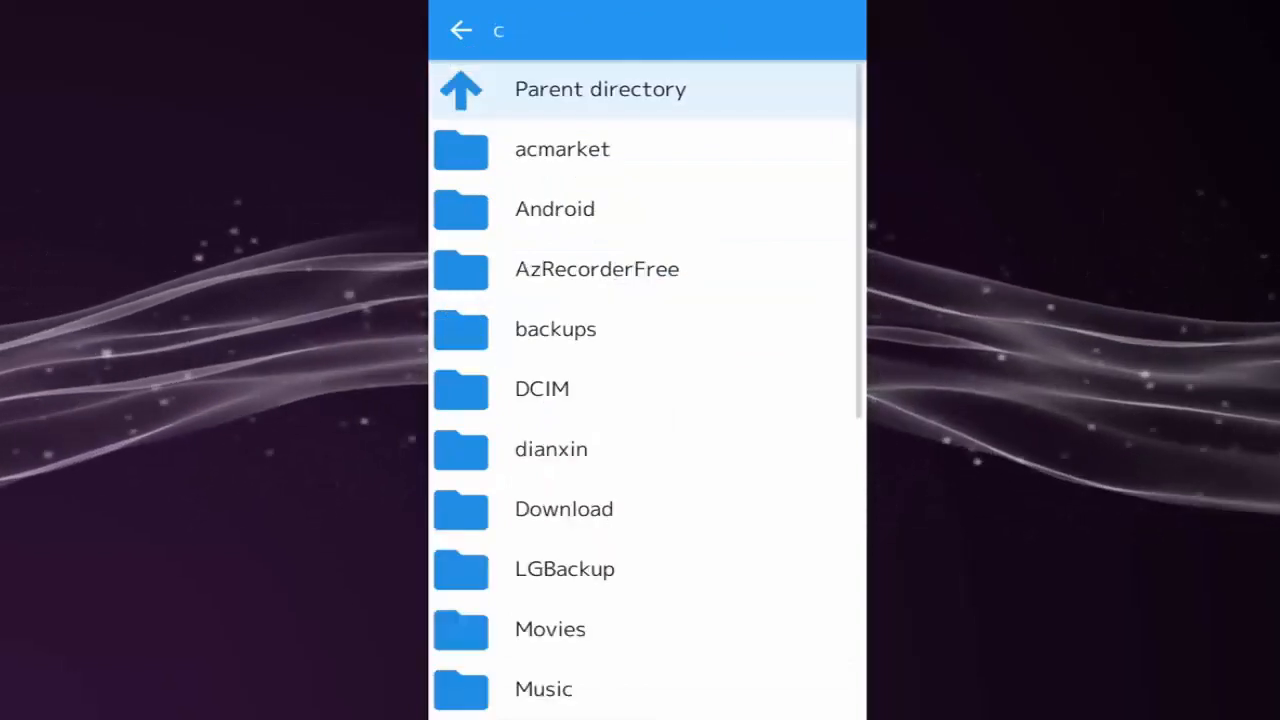
{"action": "left_click", "coordinate": [564, 508]}
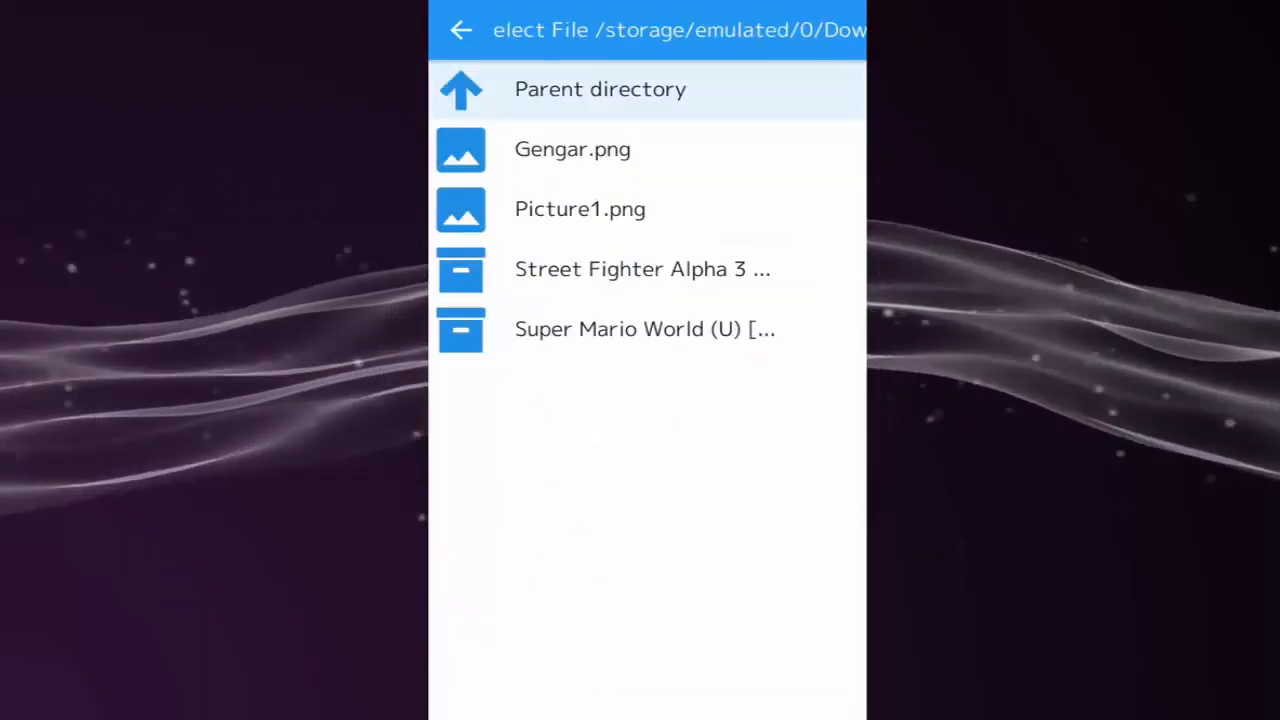
{"action": "left_click", "coordinate": [644, 328]}
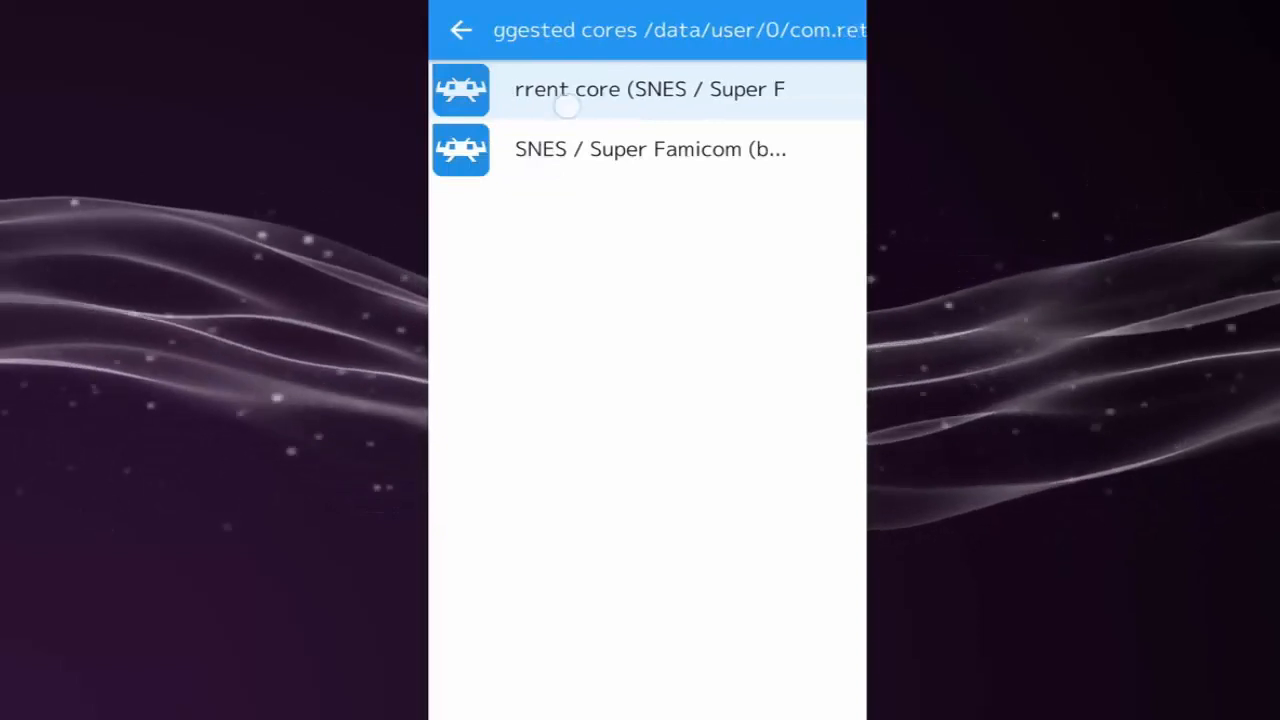
{"action": "left_click", "coordinate": [648, 88]}
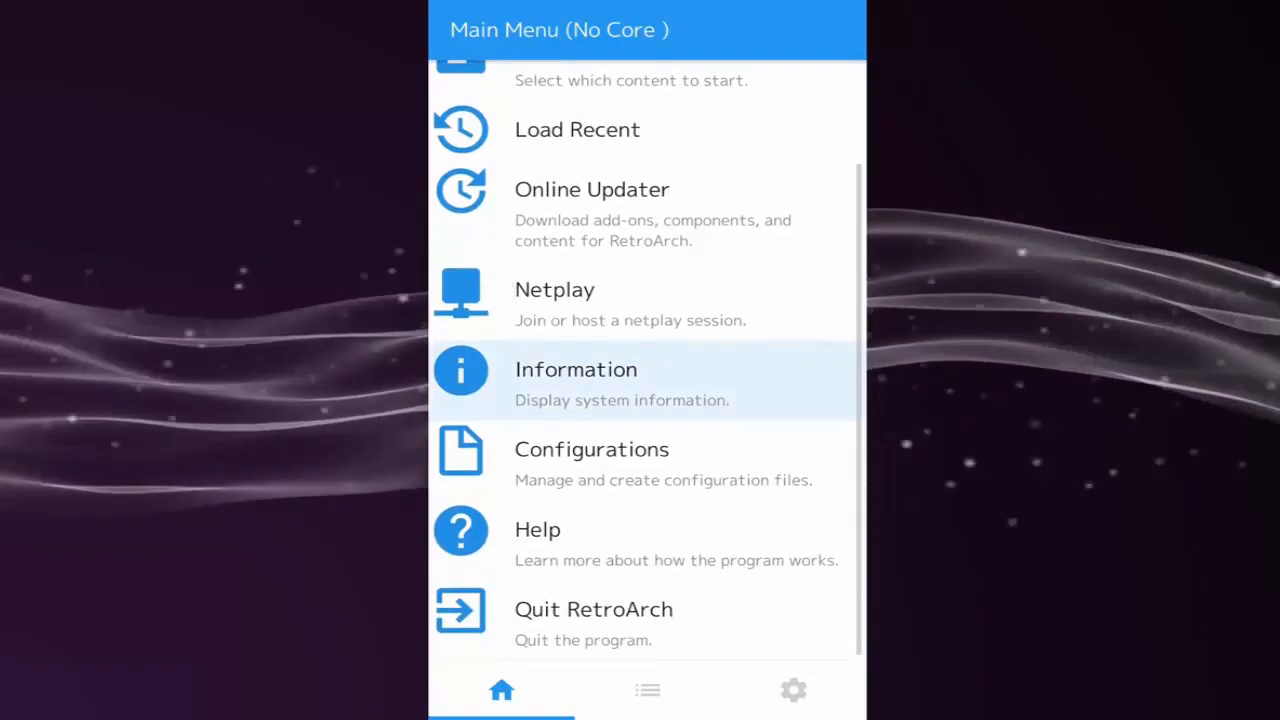
{"action": "left_click", "coordinate": [648, 688]}
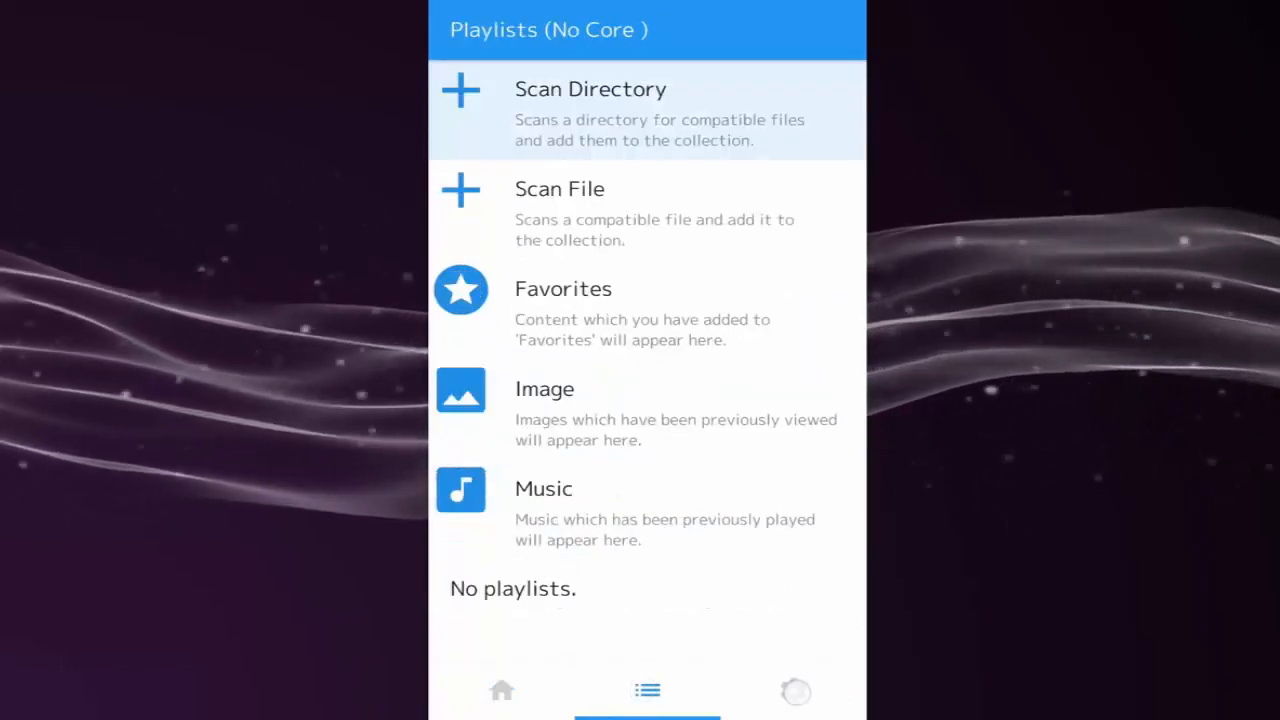
{"action": "left_click", "coordinate": [792, 690]}
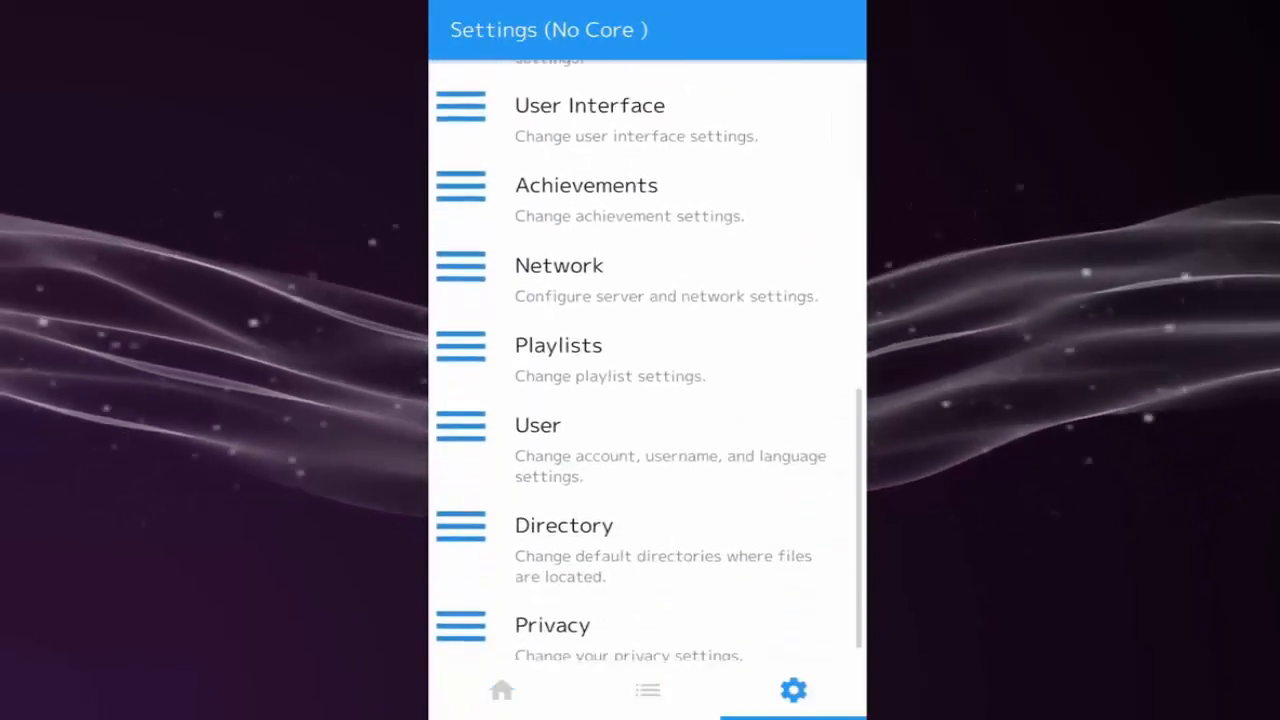
{"action": "scroll", "scroll_direction": "up", "scroll_amount": 3}
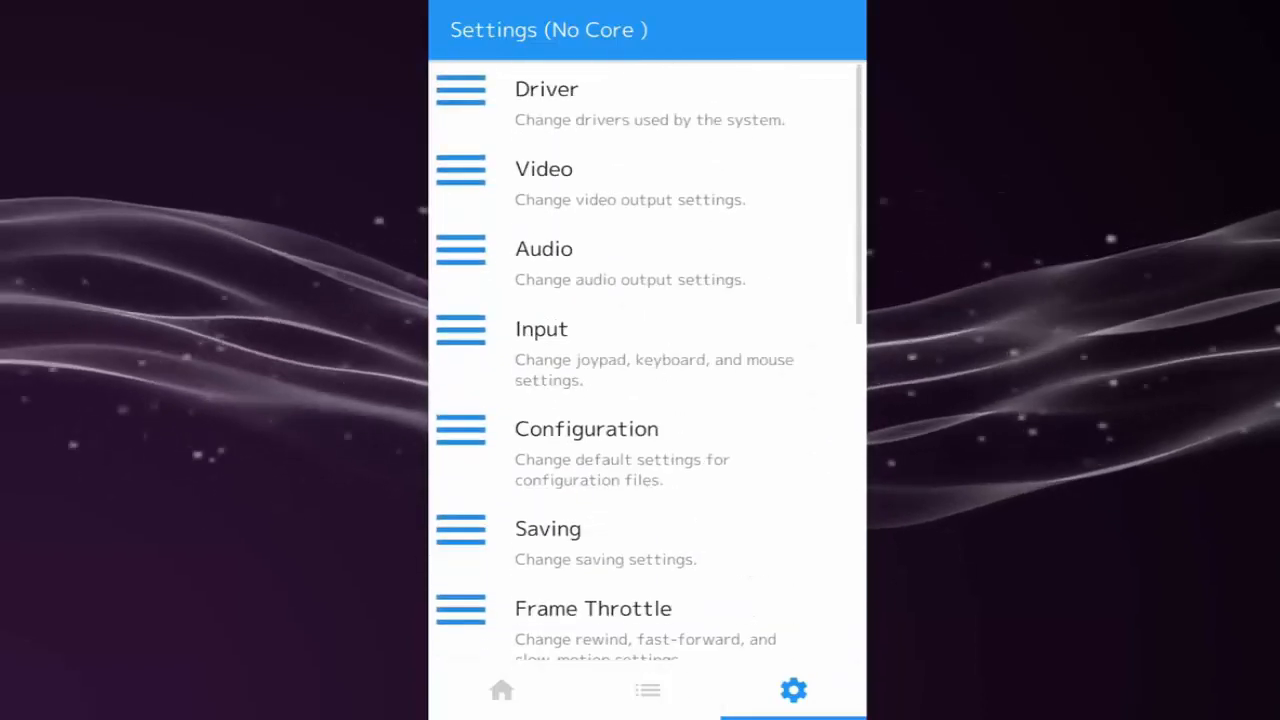
{"action": "left_click", "coordinate": [500, 690]}
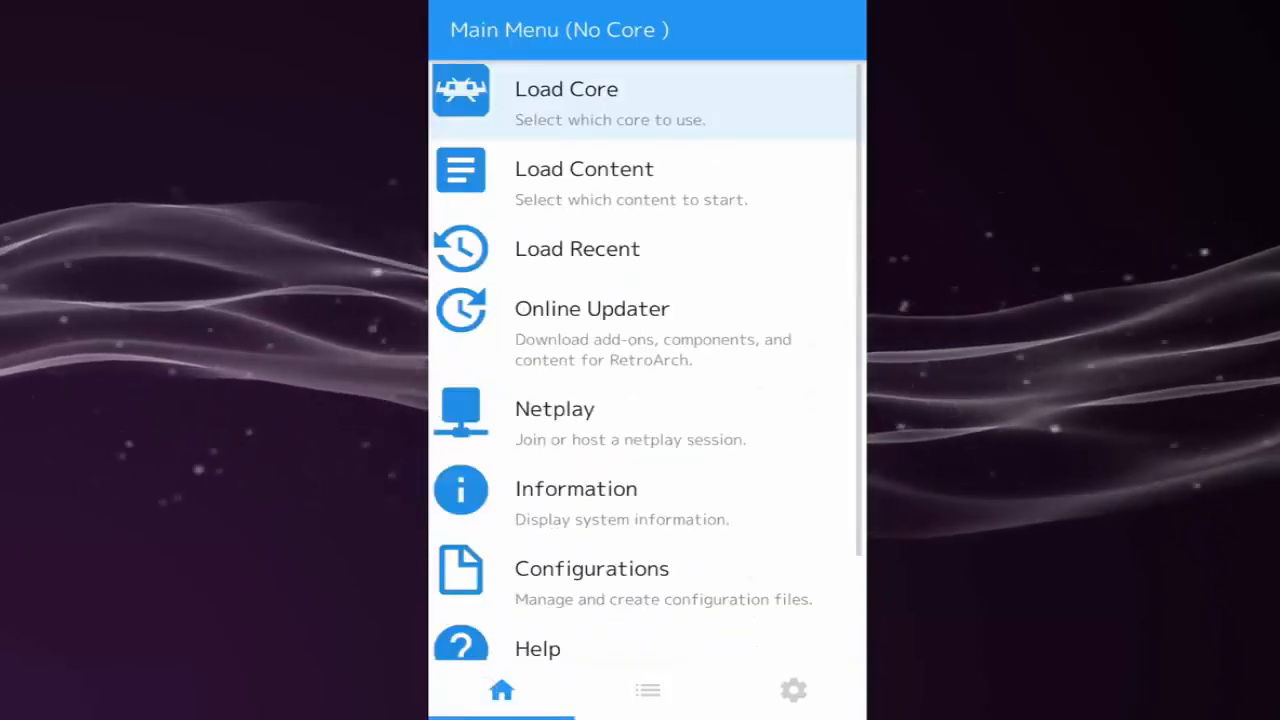